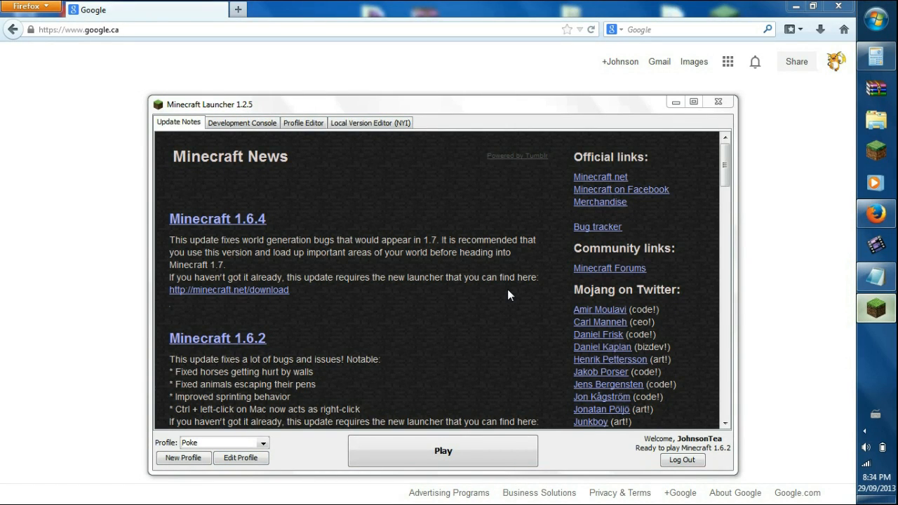
{"action": "mouse_move", "coordinate": [129, 132]}
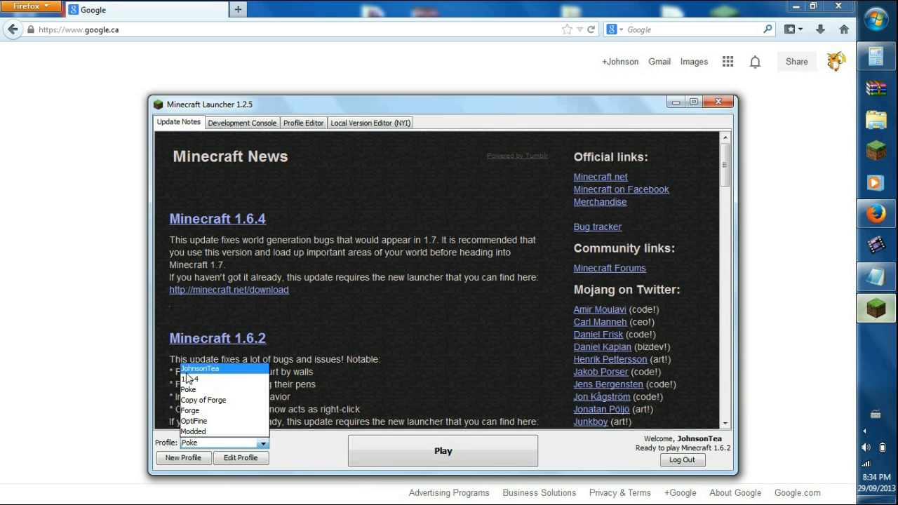
Make JohnsonTea the active launcher profile
{"action": "left_click", "coordinate": [200, 369]}
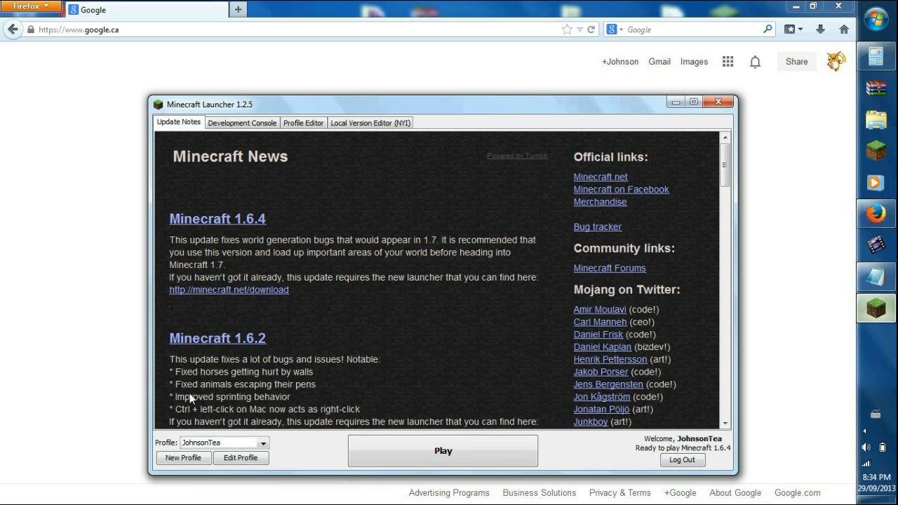
{"action": "mouse_move", "coordinate": [712, 454]}
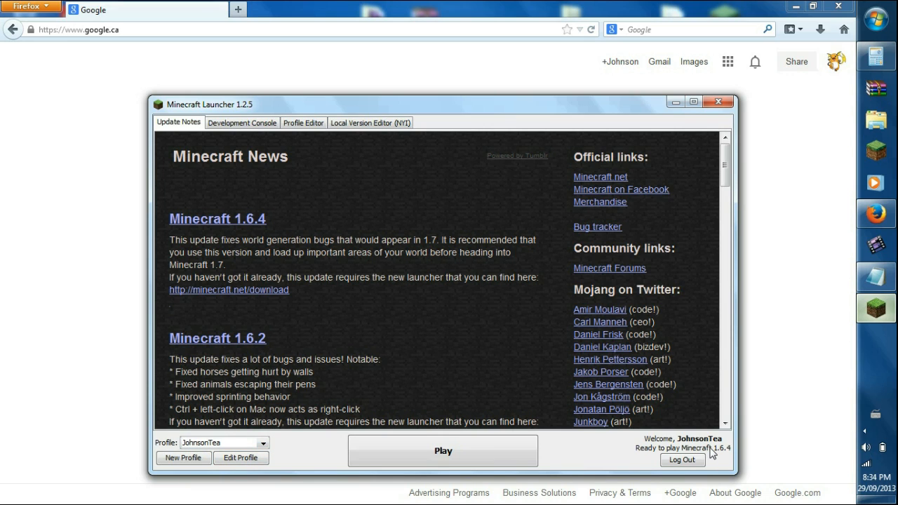
{"action": "mouse_move", "coordinate": [714, 451]}
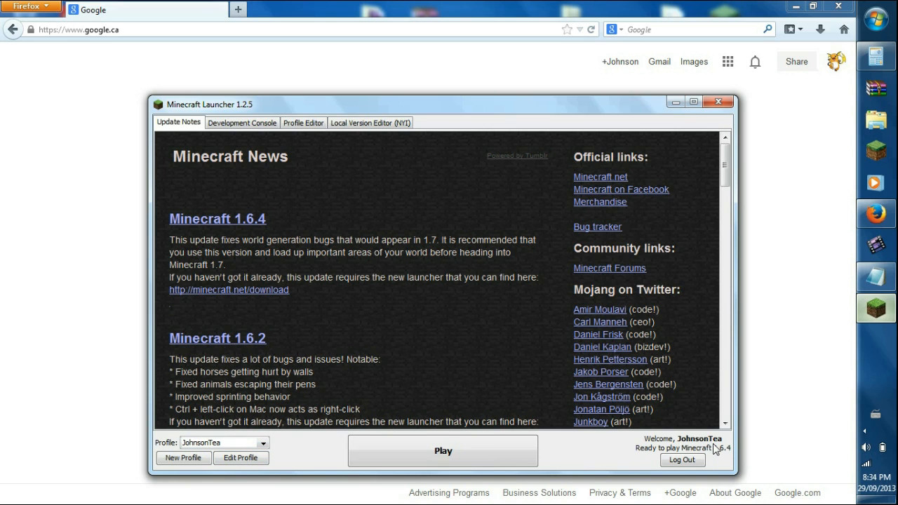
{"action": "mouse_move", "coordinate": [355, 440]}
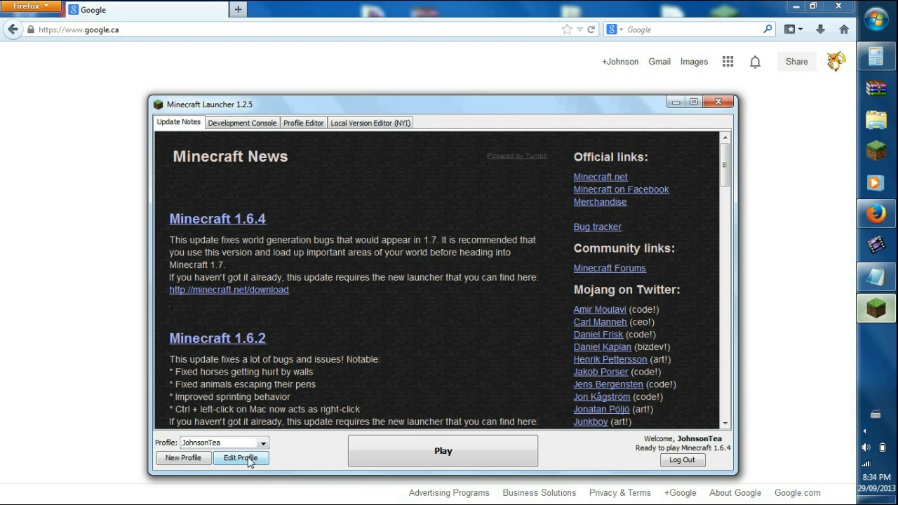
Rename the JohnsonTea profile to Pixelmon, set it to release 1.6.2 and save it
{"action": "left_click", "coordinate": [240, 457]}
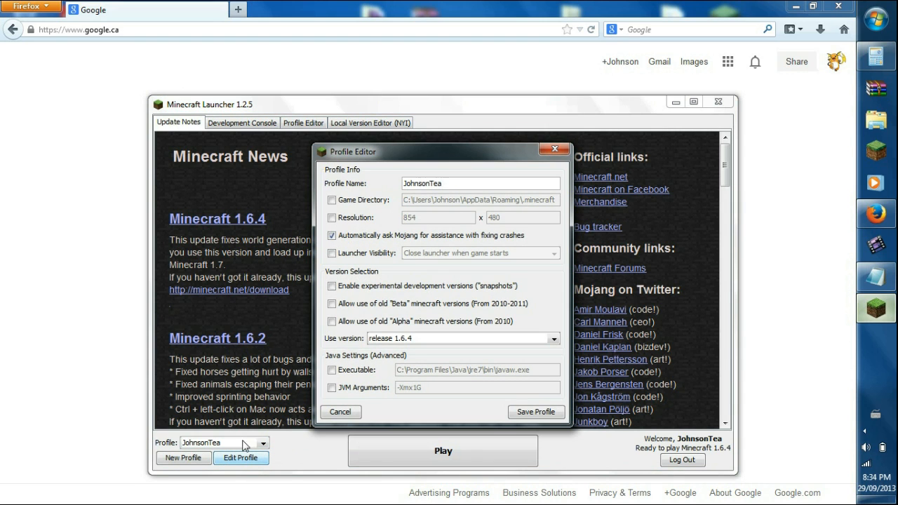
{"action": "mouse_move", "coordinate": [281, 343]}
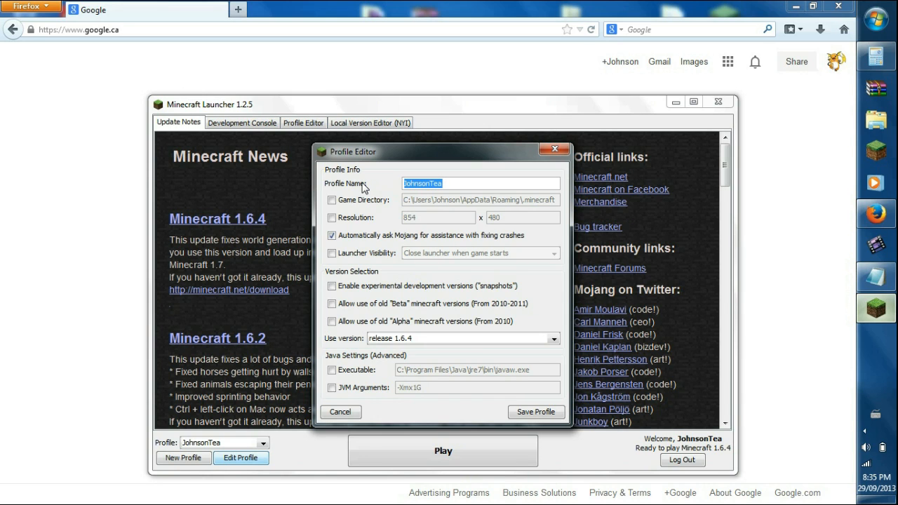
{"action": "type", "text": "Pi"}
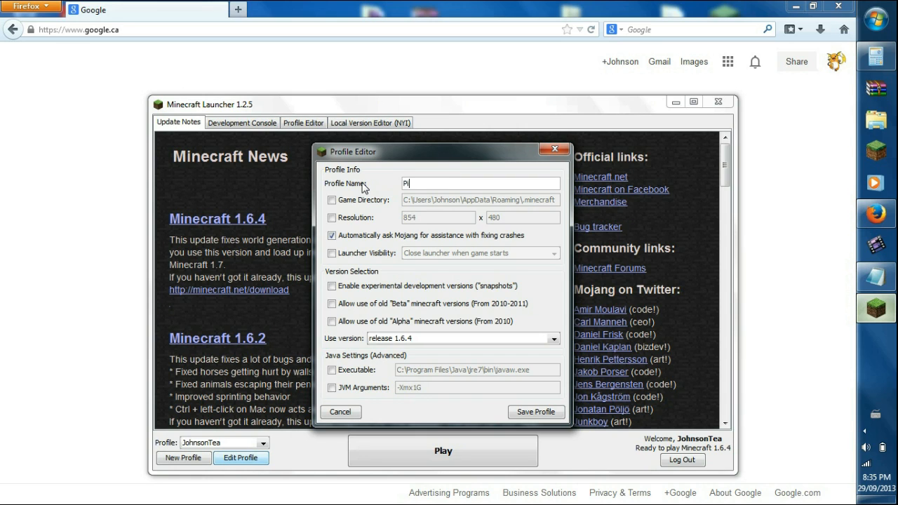
{"action": "type", "text": "xelmon"}
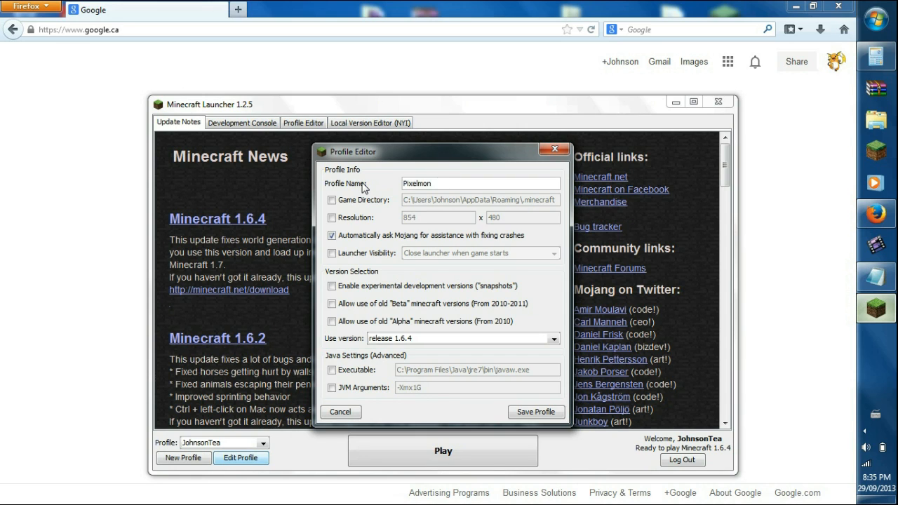
{"action": "left_click", "coordinate": [553, 339]}
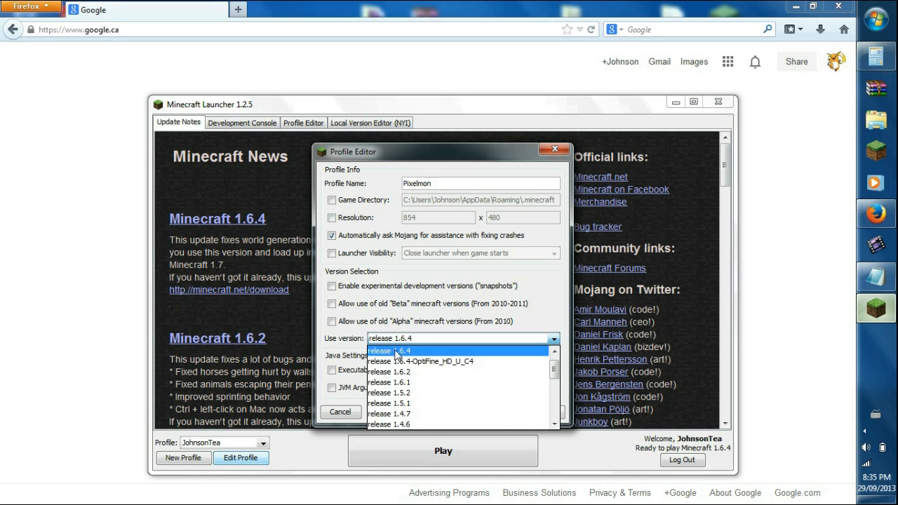
{"action": "left_click", "coordinate": [389, 371]}
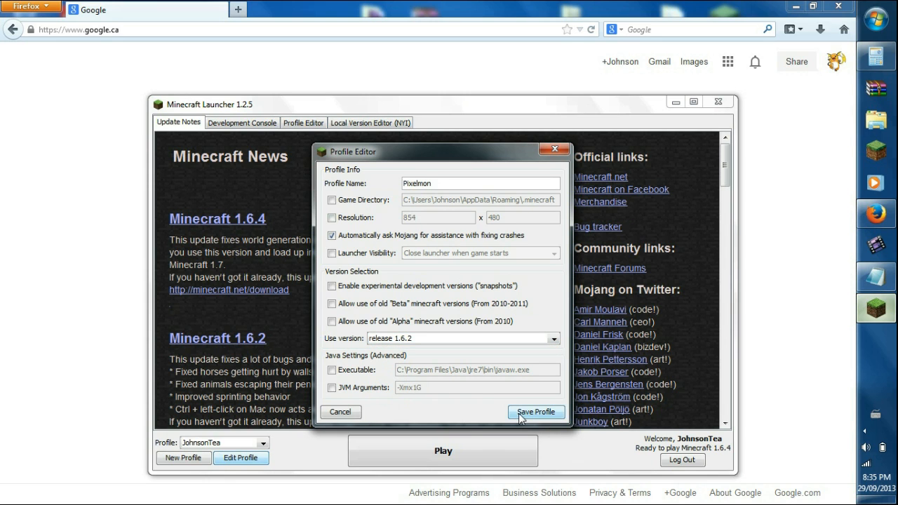
{"action": "left_click", "coordinate": [535, 411]}
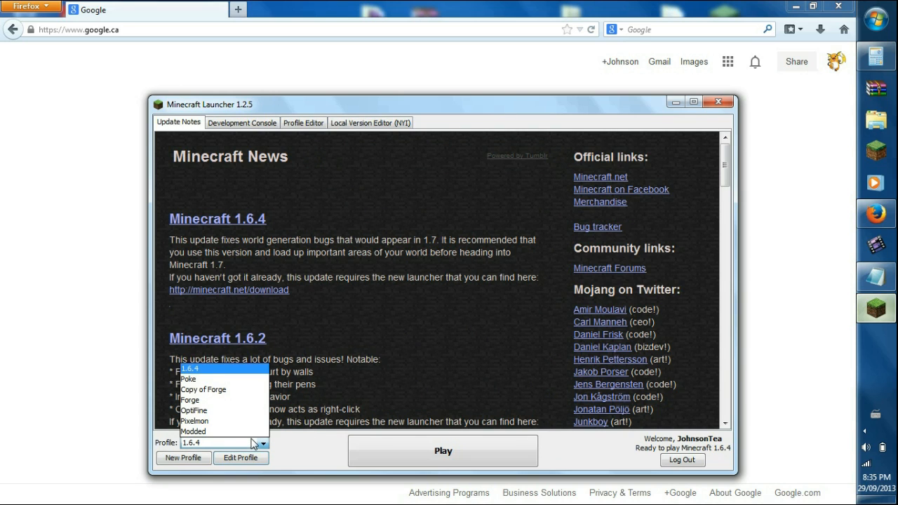
Make Pixelmon the active launcher profile
{"action": "left_click", "coordinate": [194, 420]}
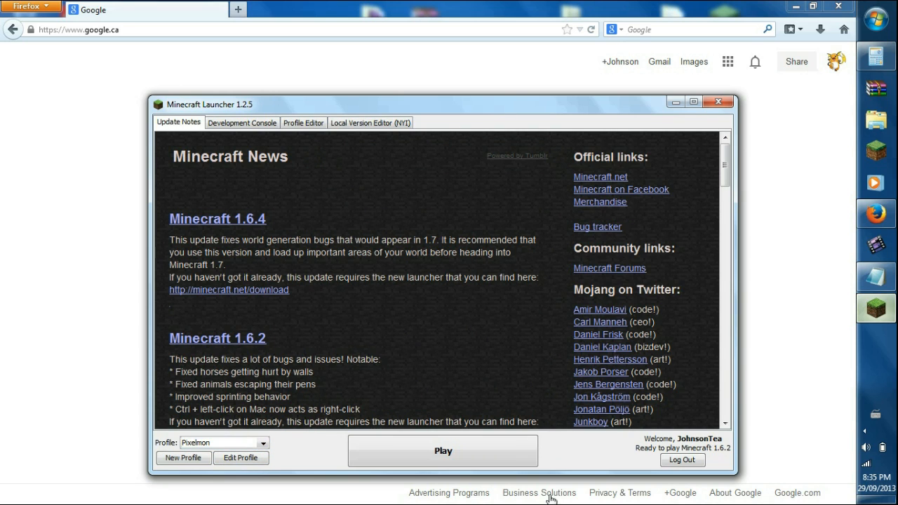
{"action": "mouse_move", "coordinate": [728, 458]}
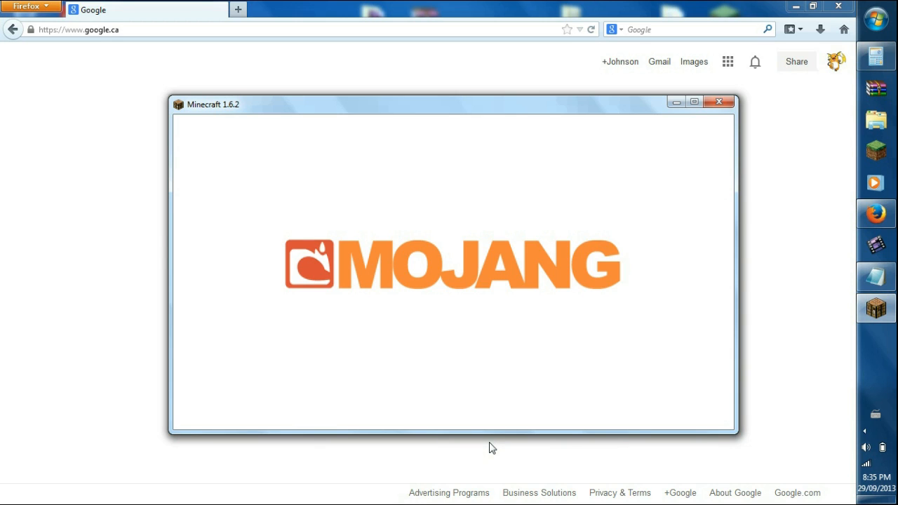
{"action": "mouse_move", "coordinate": [442, 386]}
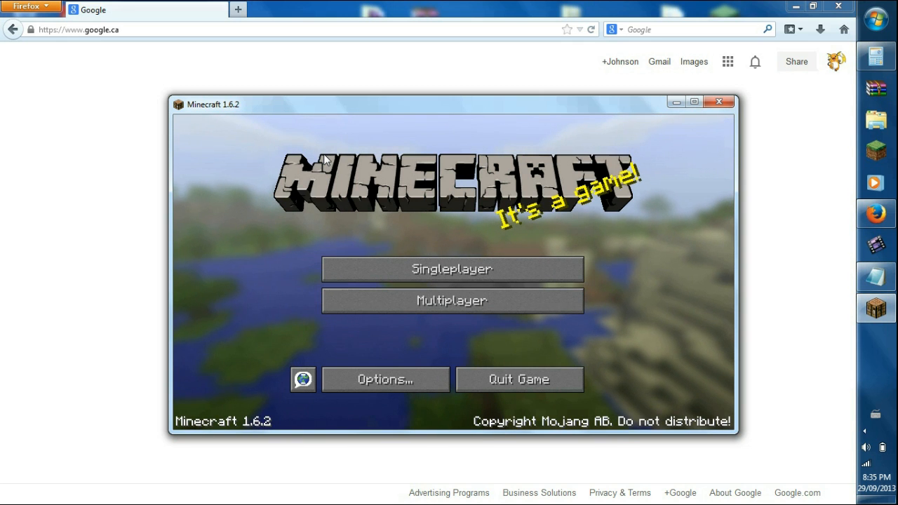
{"action": "mouse_move", "coordinate": [358, 288]}
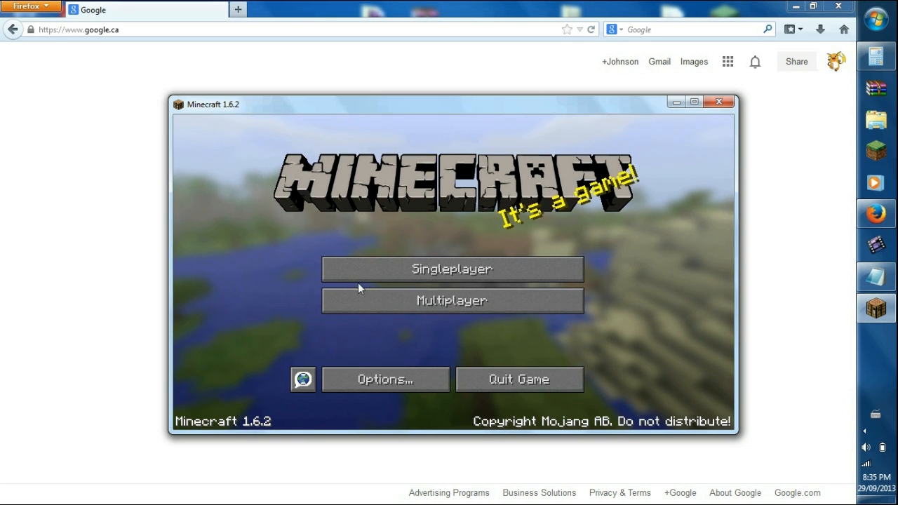
{"action": "mouse_move", "coordinate": [449, 353]}
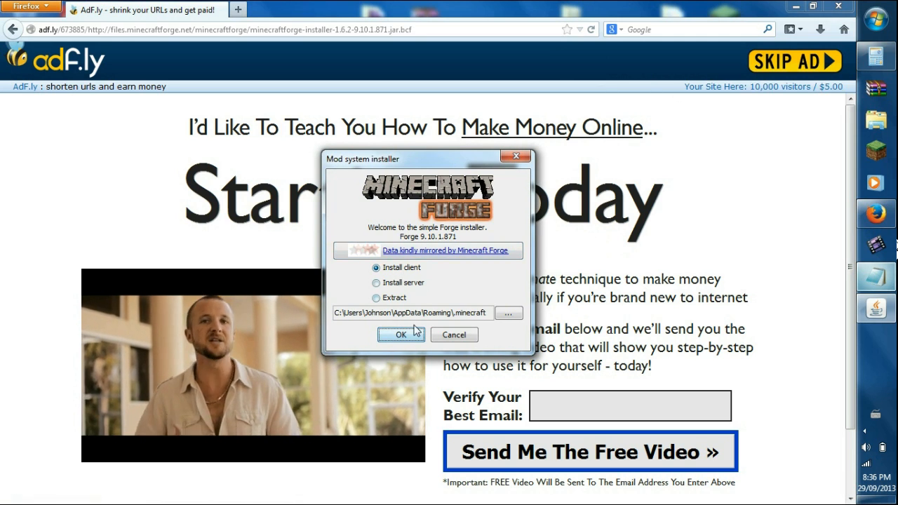
Install the Forge 9.10.1.871 client profile and dismiss the success message
{"action": "left_click", "coordinate": [400, 334]}
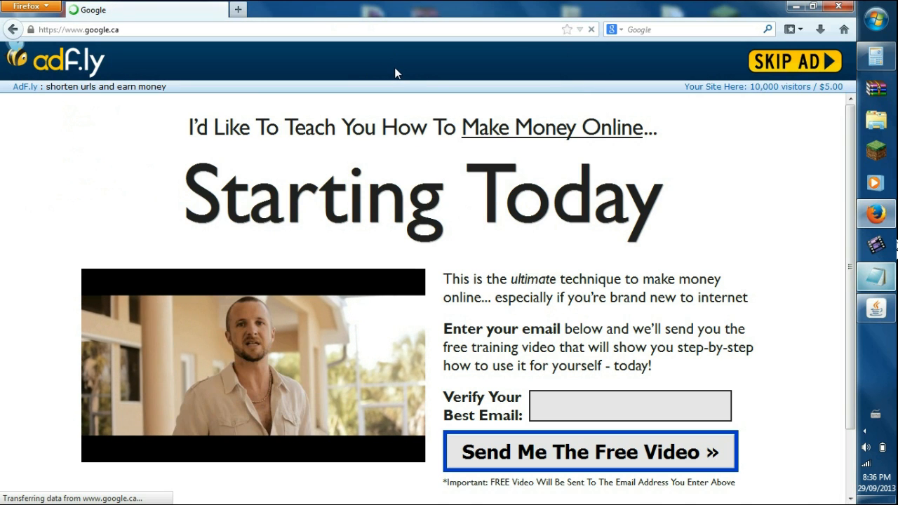
{"action": "left_click", "coordinate": [794, 61]}
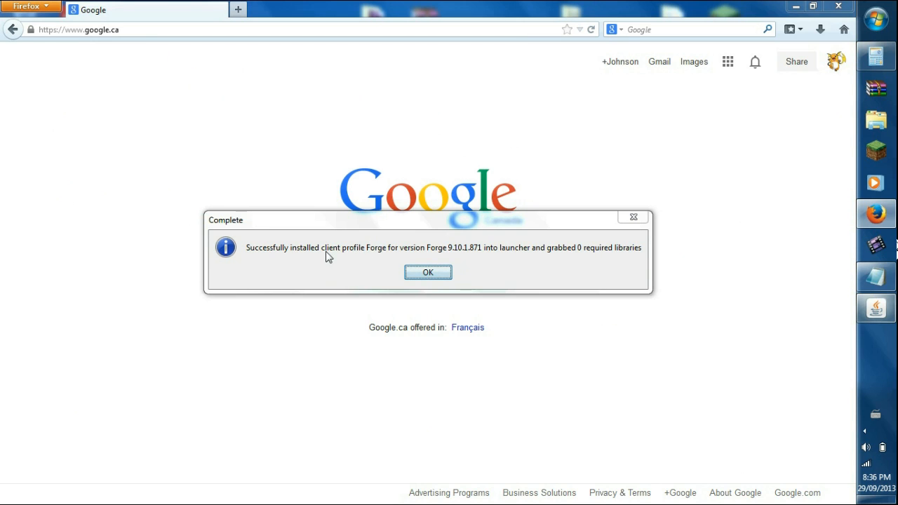
{"action": "left_click", "coordinate": [428, 272]}
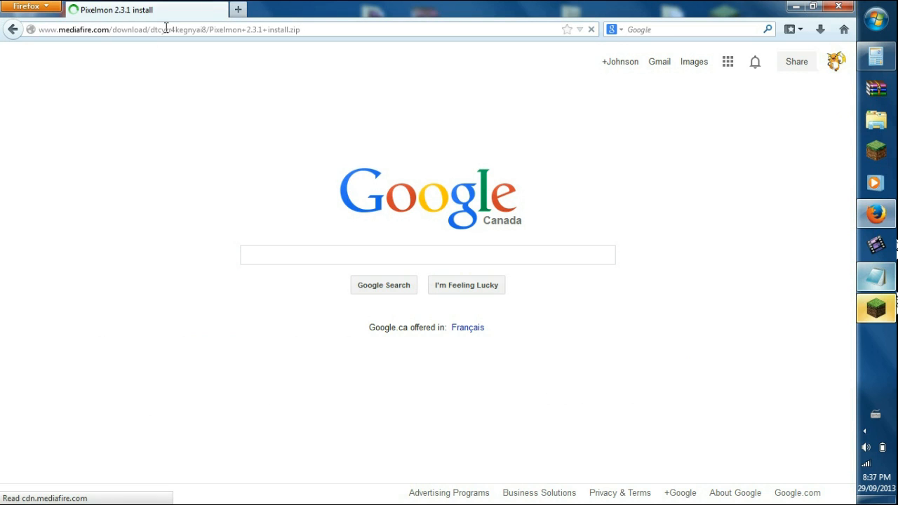
{"action": "mouse_move", "coordinate": [128, 66]}
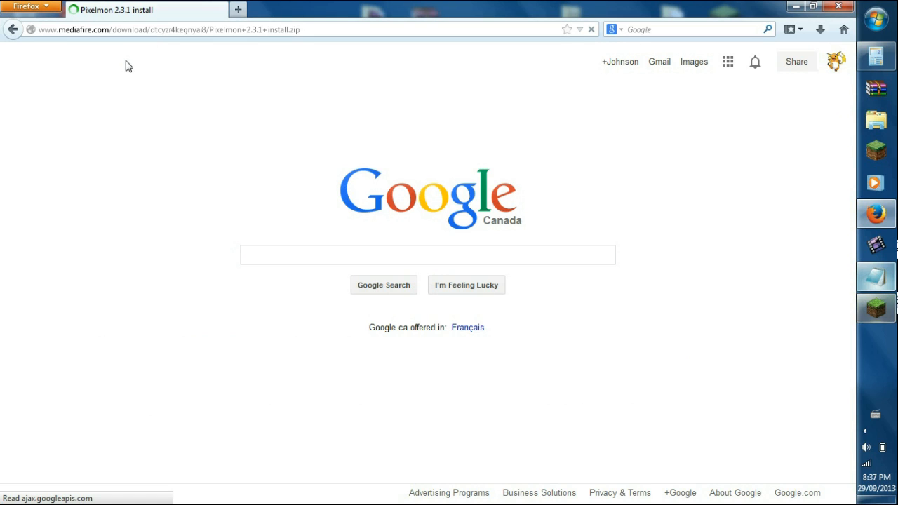
{"action": "mouse_move", "coordinate": [645, 309]}
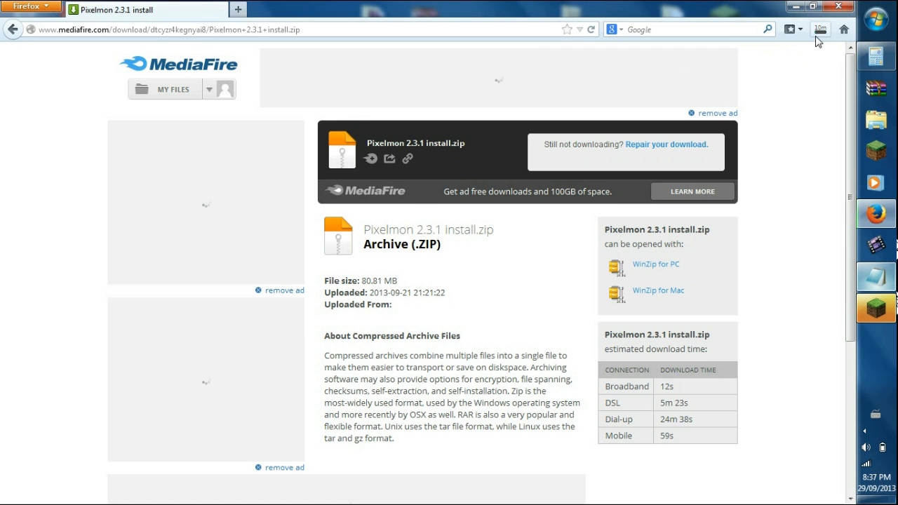
{"action": "mouse_move", "coordinate": [820, 30]}
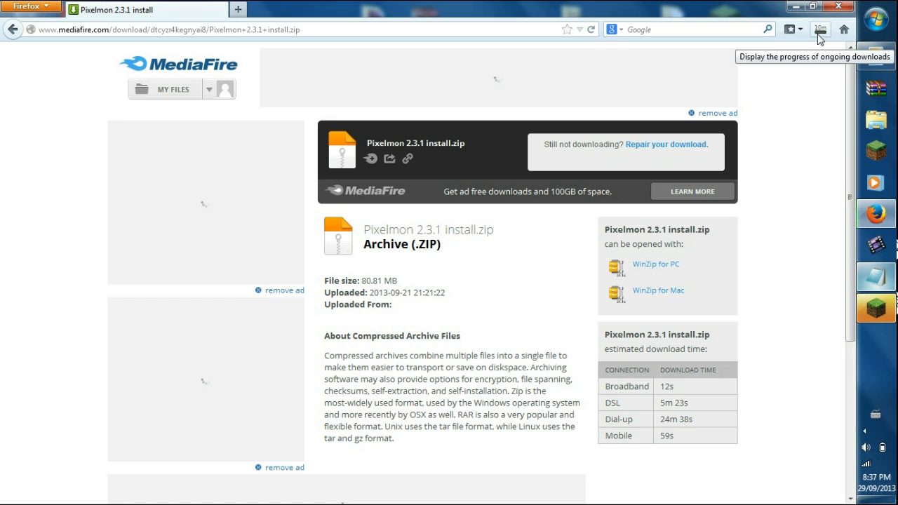
Check the Pixelmon 2.3.1 download progress in Firefox and bring up the Minecraft Launcher
{"action": "left_click", "coordinate": [821, 29]}
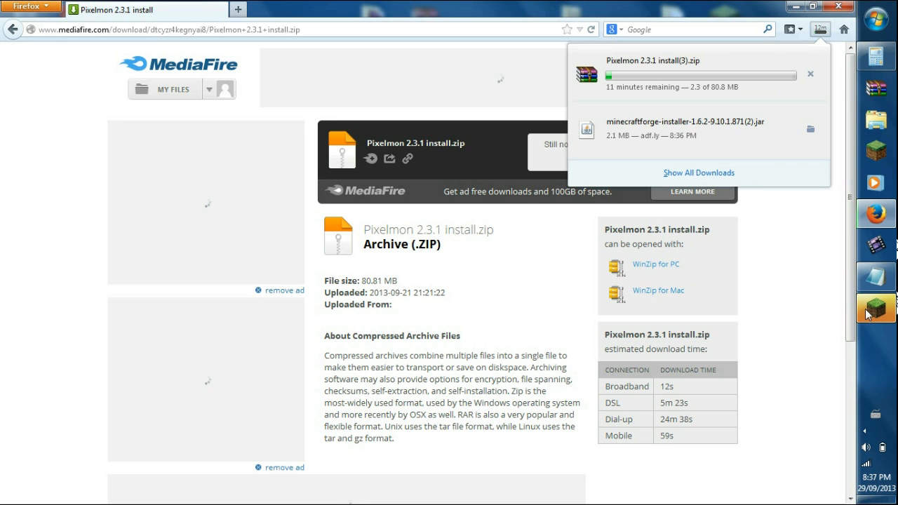
{"action": "left_click", "coordinate": [875, 308]}
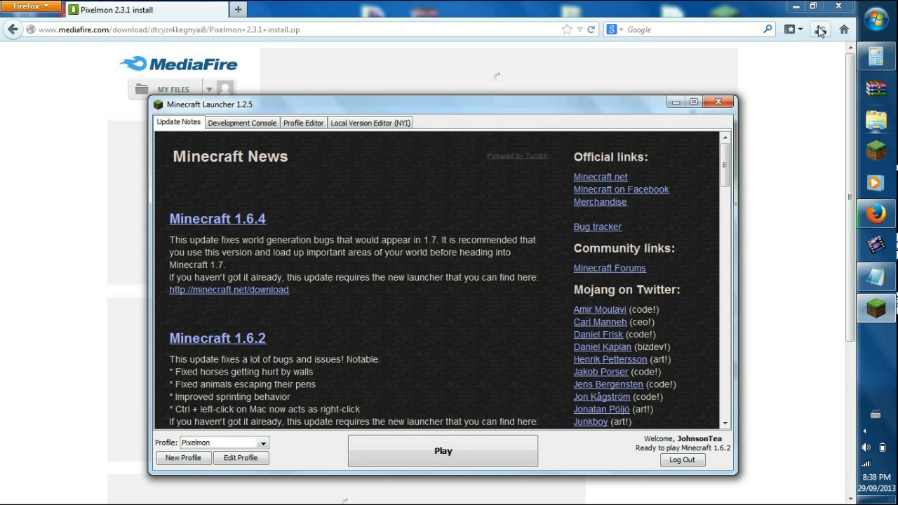
Sign in and launch Minecraft 1.6.2 with the Forge profile
{"action": "left_click", "coordinate": [820, 29]}
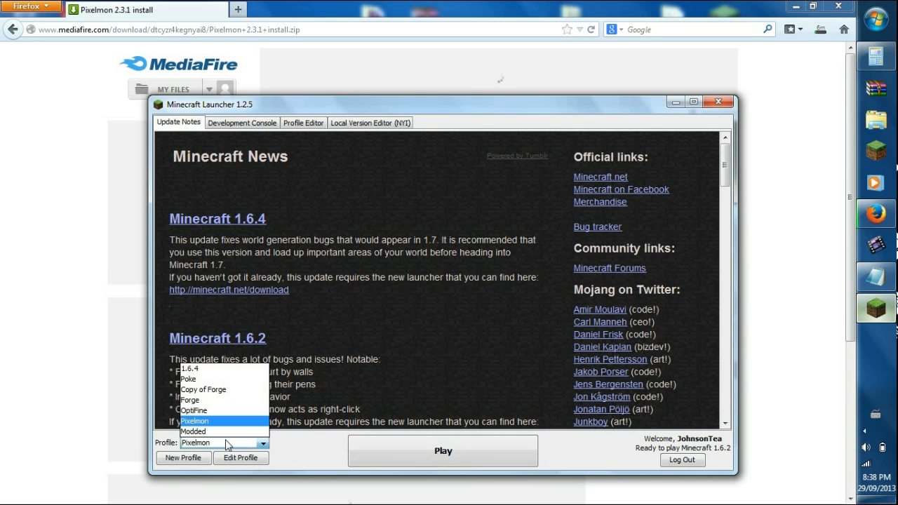
{"action": "left_click", "coordinate": [189, 400]}
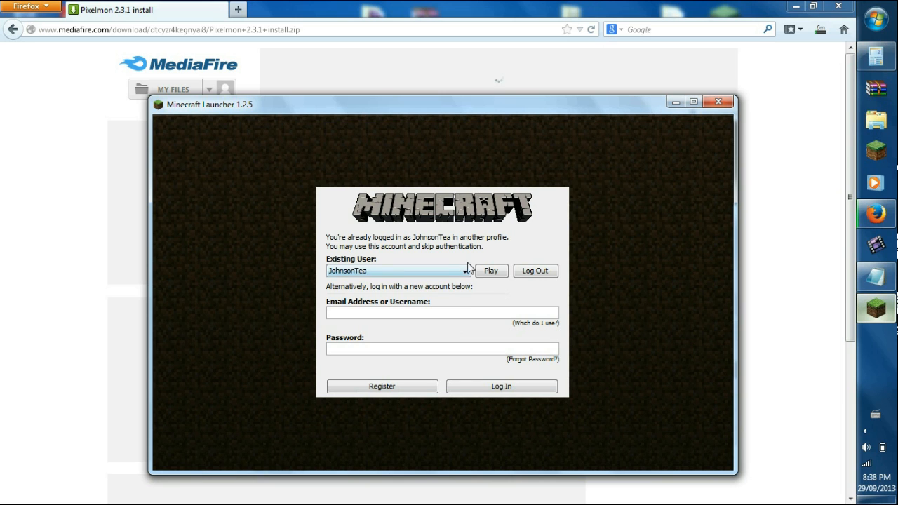
{"action": "left_click", "coordinate": [491, 271]}
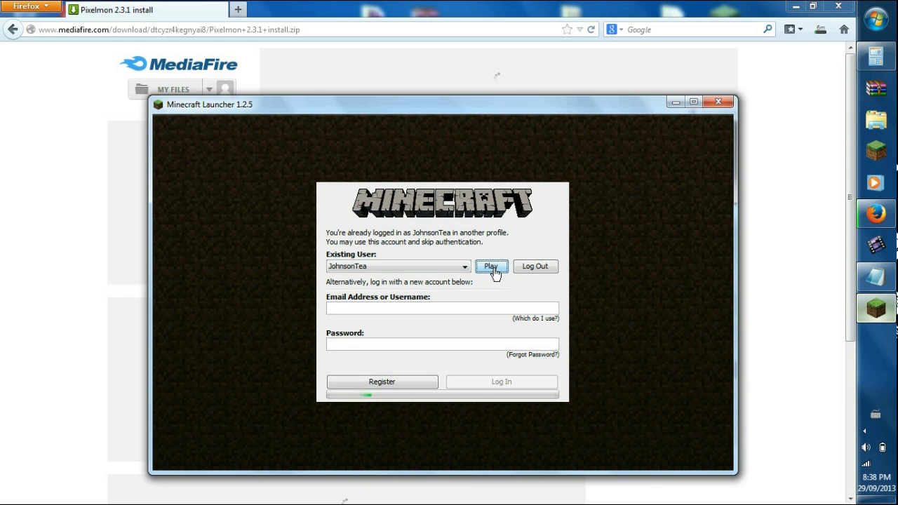
{"action": "left_click", "coordinate": [491, 266]}
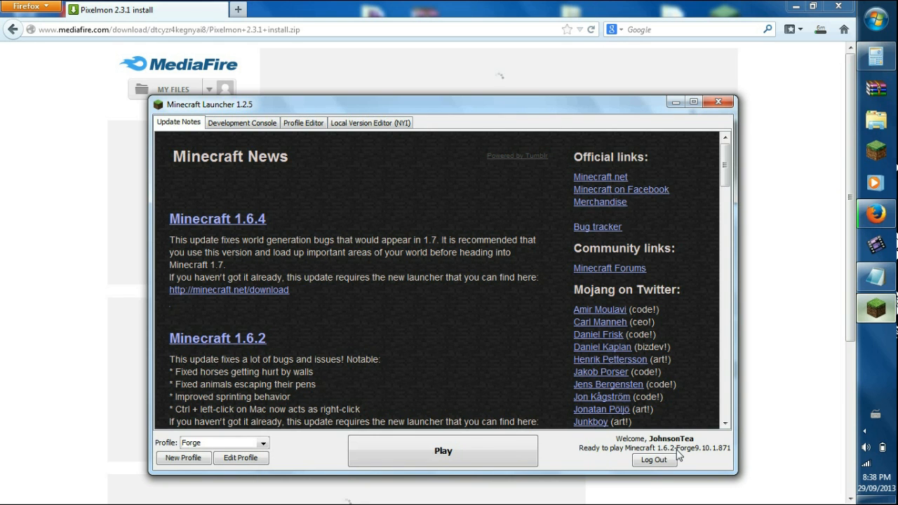
{"action": "mouse_move", "coordinate": [677, 455]}
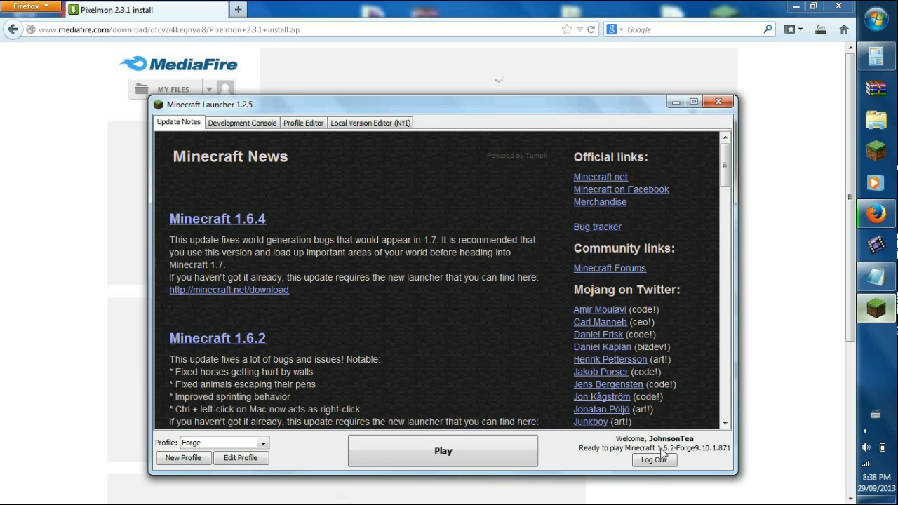
{"action": "mouse_move", "coordinate": [428, 444]}
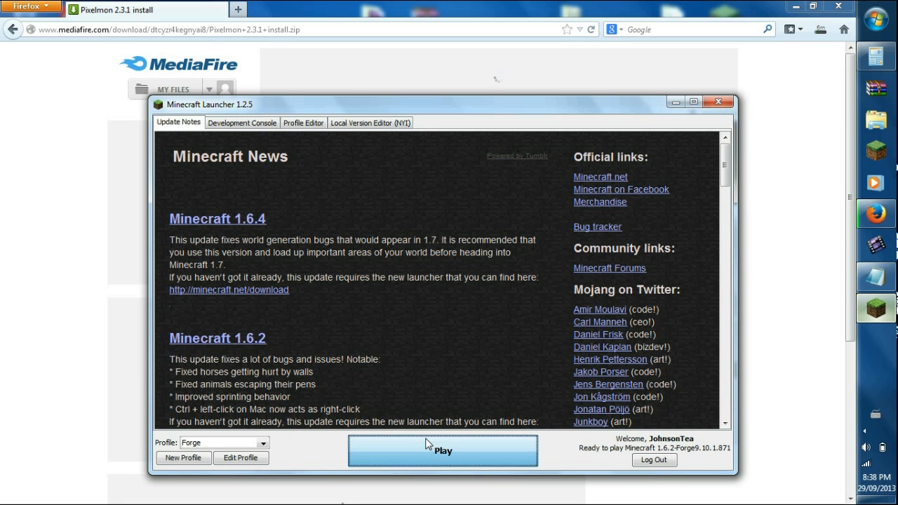
{"action": "left_click", "coordinate": [443, 451]}
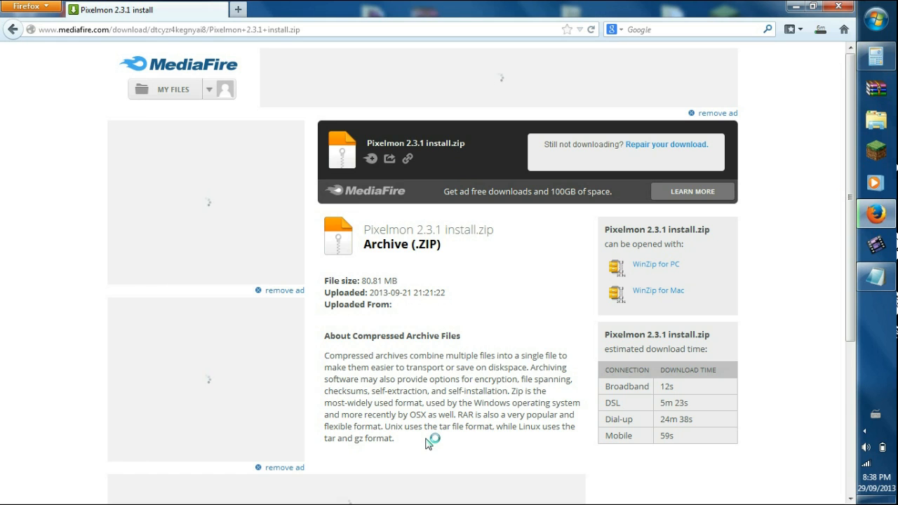
{"action": "mouse_move", "coordinate": [771, 112]}
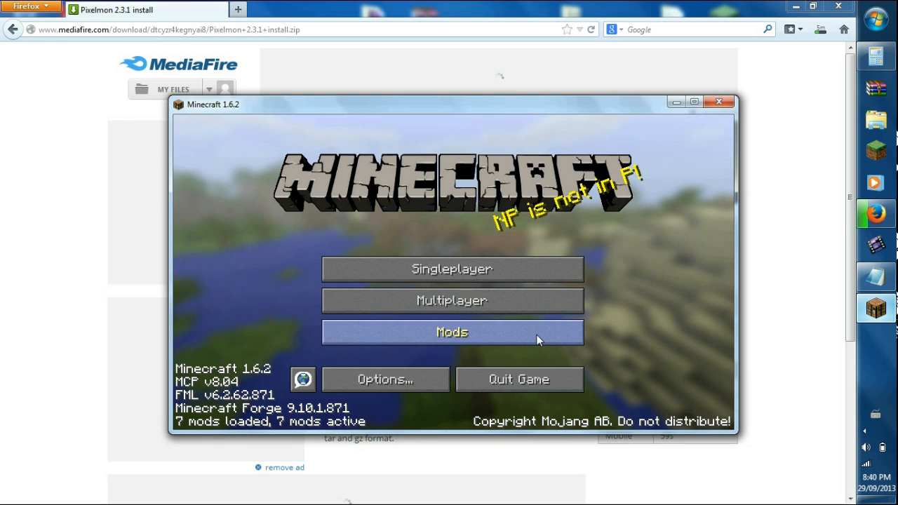
Review the Mods list to confirm Pixelmon 2.3.1 is loaded, then return to the title screen
{"action": "left_click", "coordinate": [452, 332]}
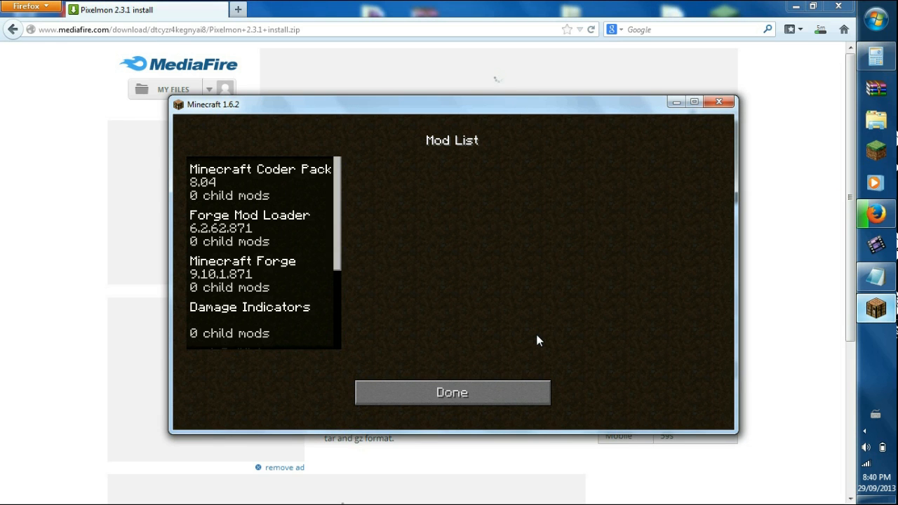
{"action": "mouse_move", "coordinate": [232, 207]}
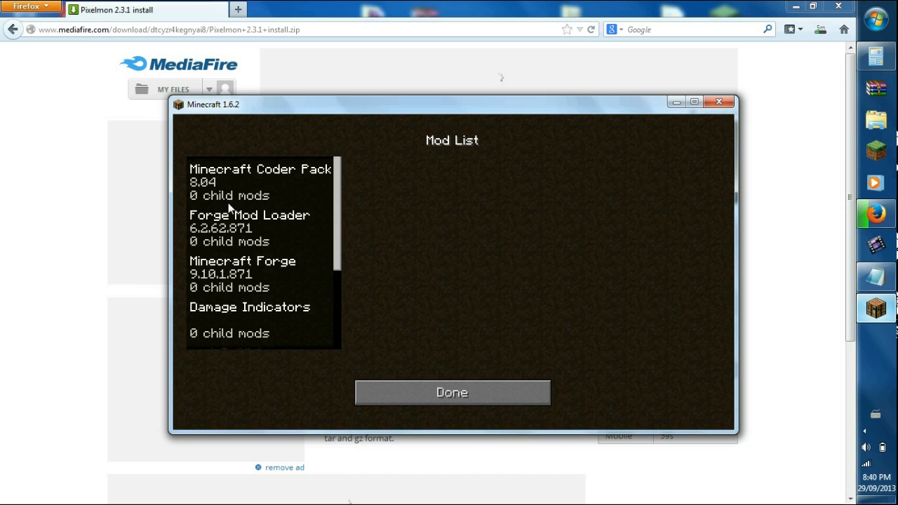
{"action": "scroll", "scroll_direction": "down", "scroll_amount": 3}
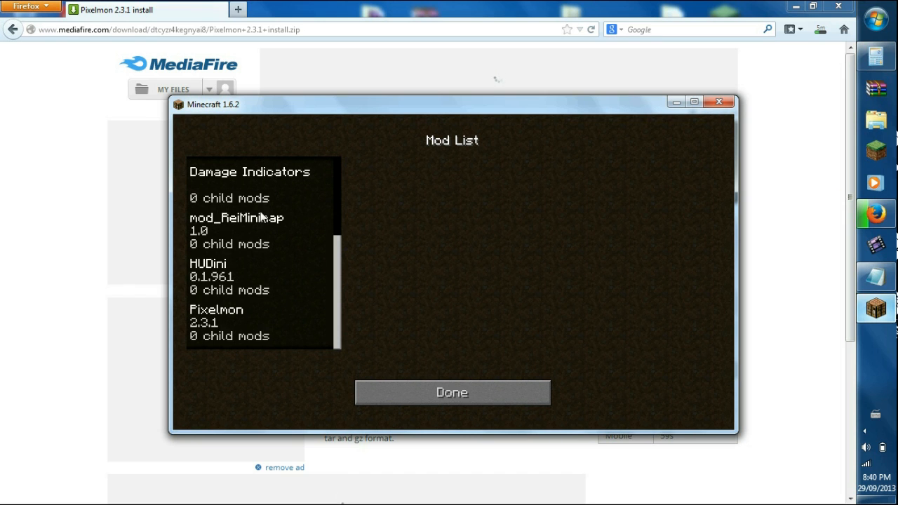
{"action": "left_click", "coordinate": [452, 392]}
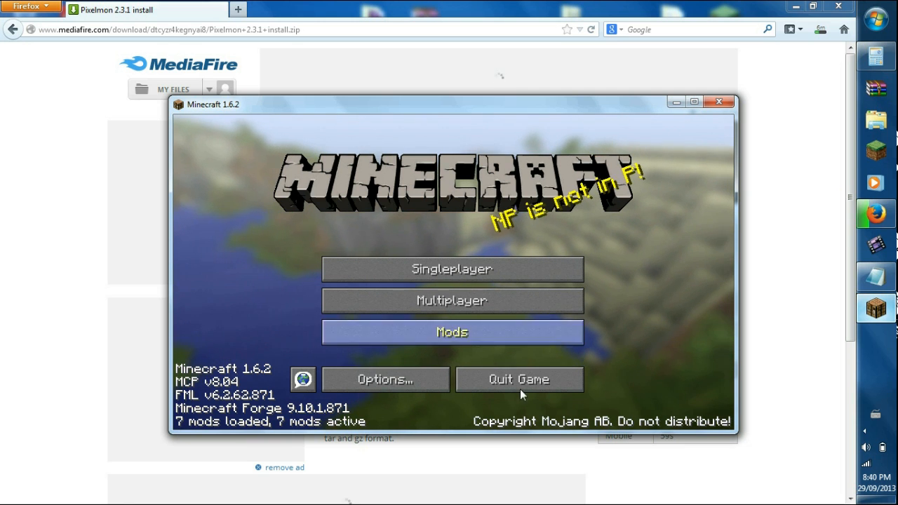
{"action": "mouse_move", "coordinate": [523, 173]}
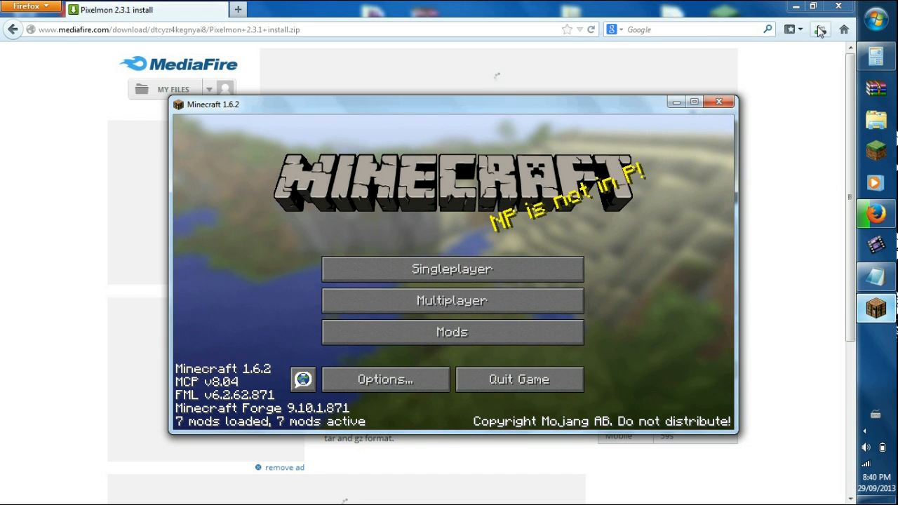
Use Run with %appdata% to show the Roaming folder containing .minecraft
{"action": "left_click", "coordinate": [820, 30]}
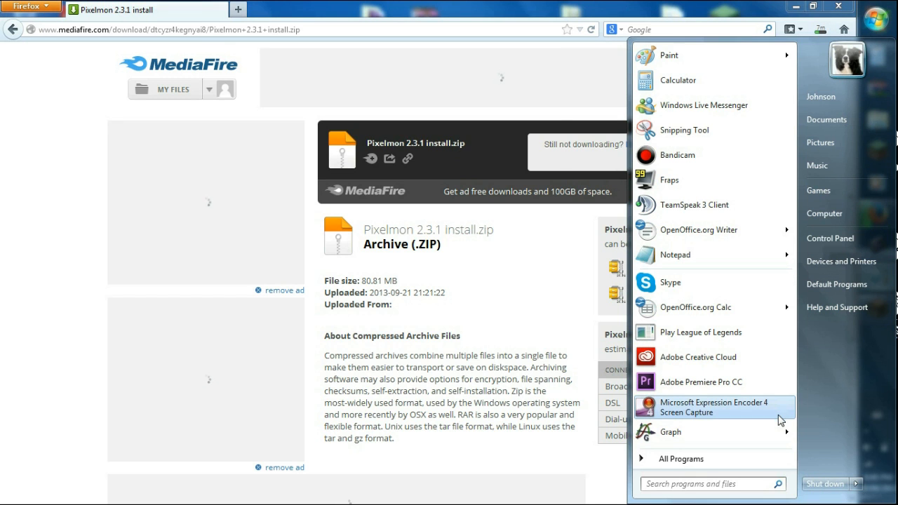
{"action": "mouse_move", "coordinate": [714, 407]}
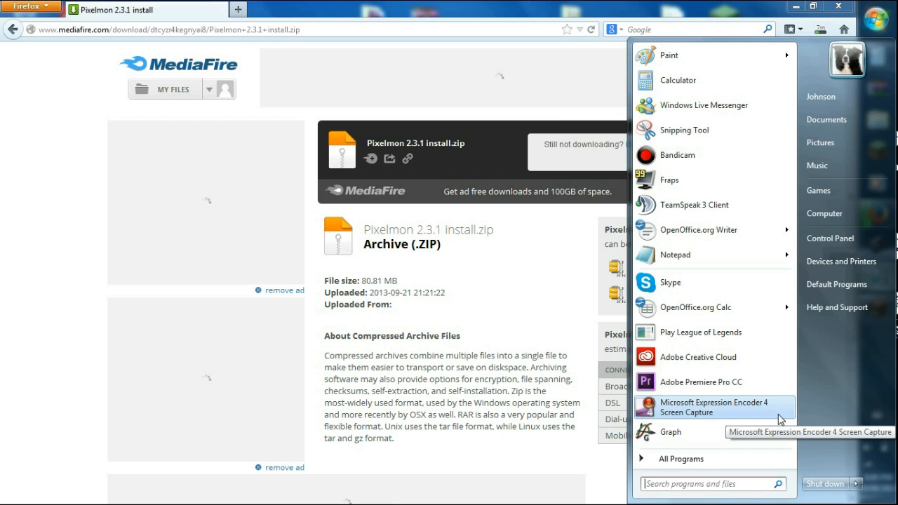
{"action": "type", "text": "run"}
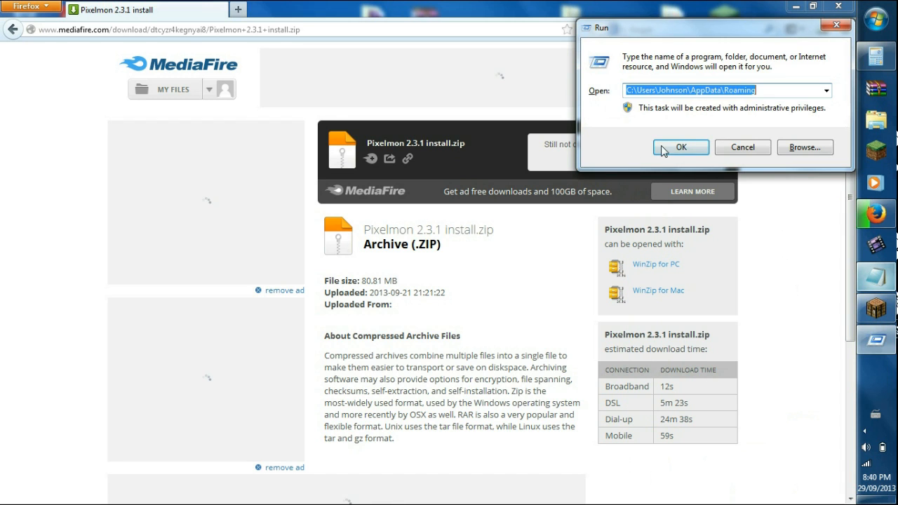
{"action": "left_click", "coordinate": [680, 147]}
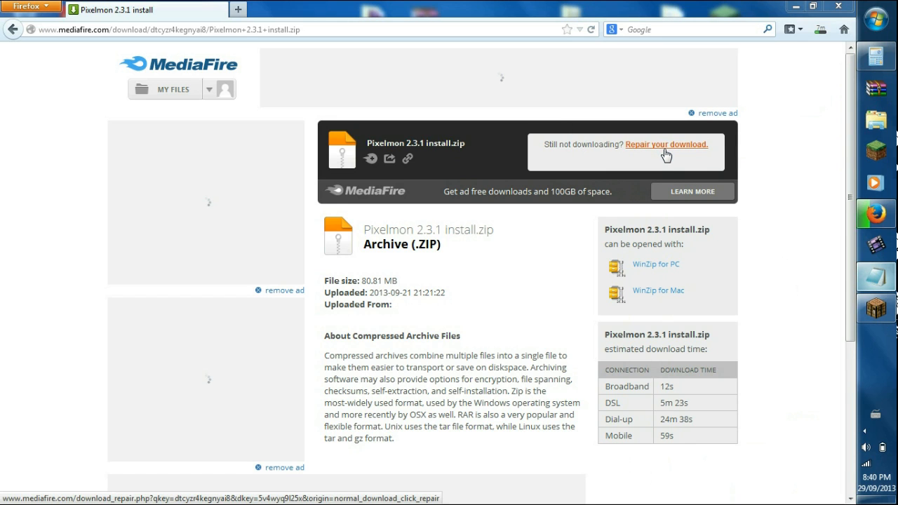
{"action": "left_click", "coordinate": [665, 144]}
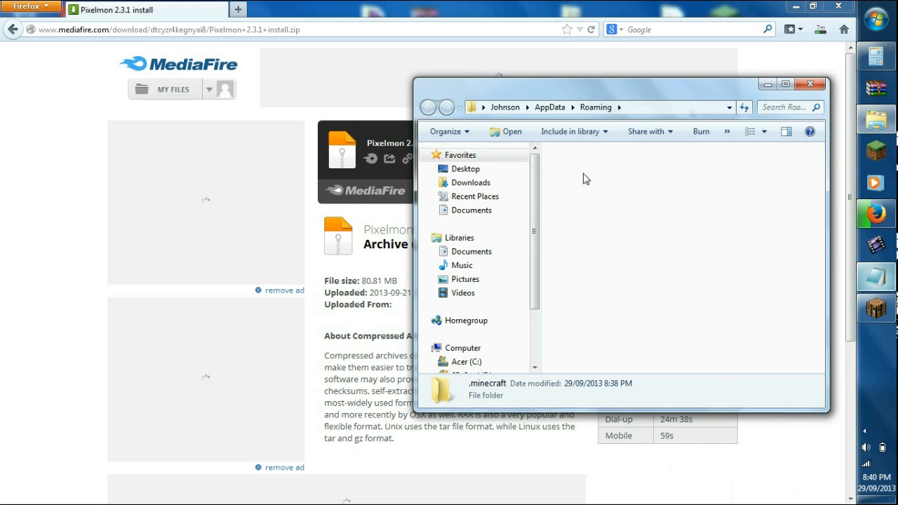
Browse into the .minecraft folder and bring up the downloaded Pixelmon 2.3.1 zip
{"action": "double_click", "coordinate": [487, 383]}
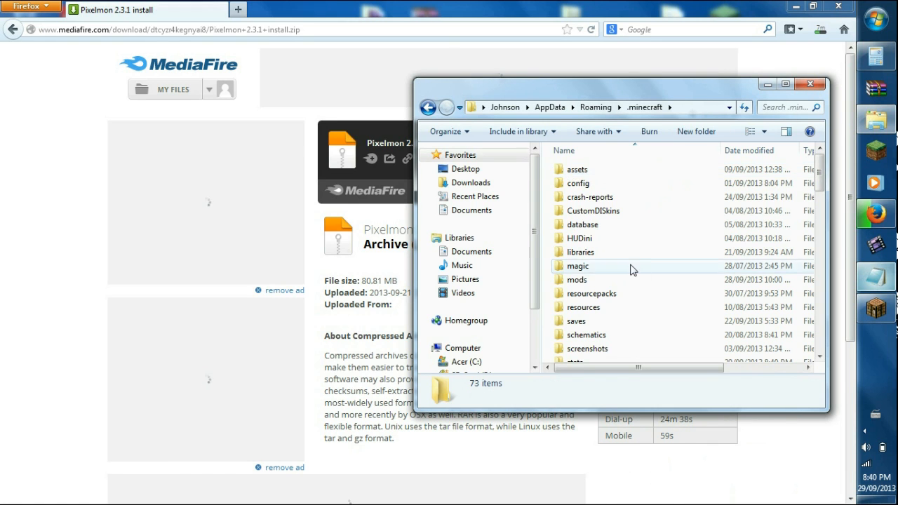
{"action": "scroll", "scroll_direction": "down", "scroll_amount": 3}
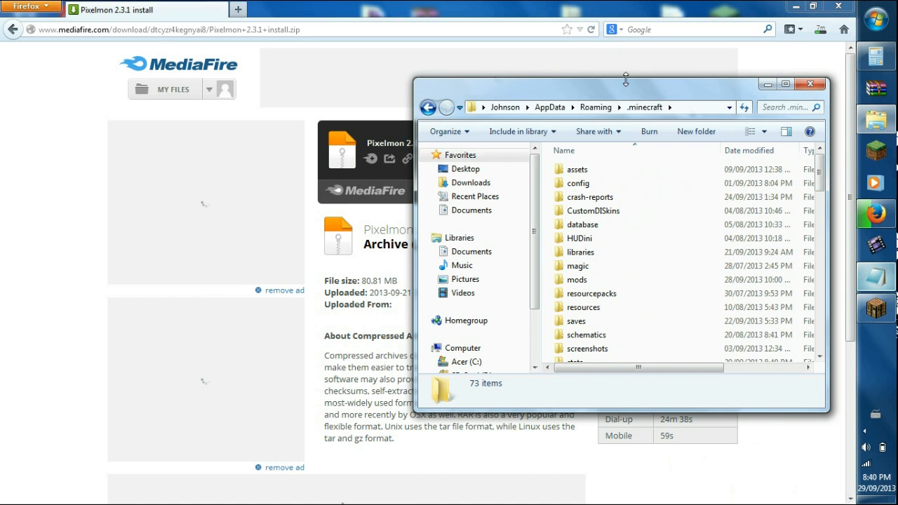
{"action": "left_click", "coordinate": [820, 29]}
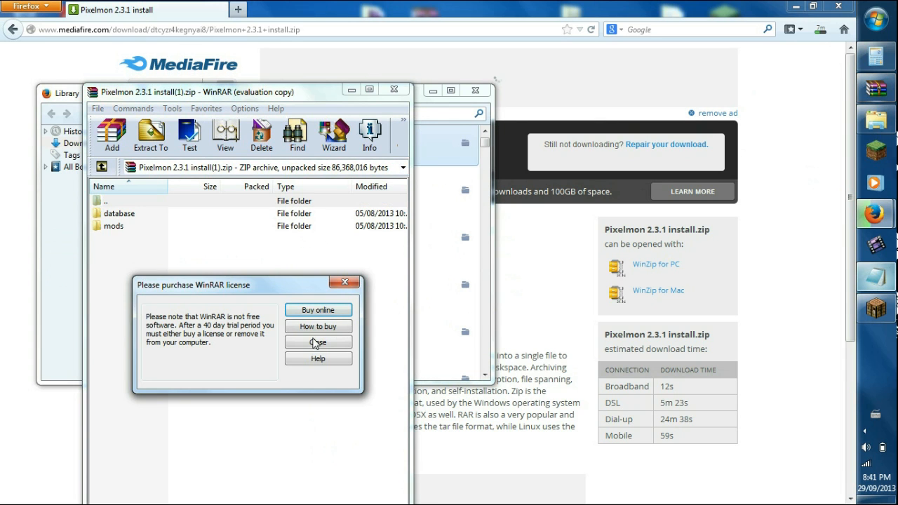
Dismiss WinRAR's license notice, attempt deleting the old database folder, and quit Minecraft
{"action": "left_click", "coordinate": [318, 341]}
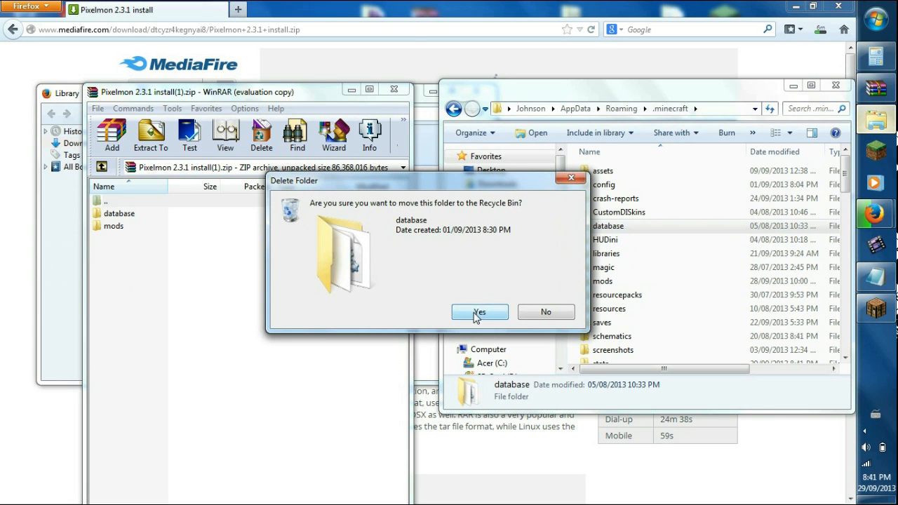
{"action": "left_click", "coordinate": [479, 312]}
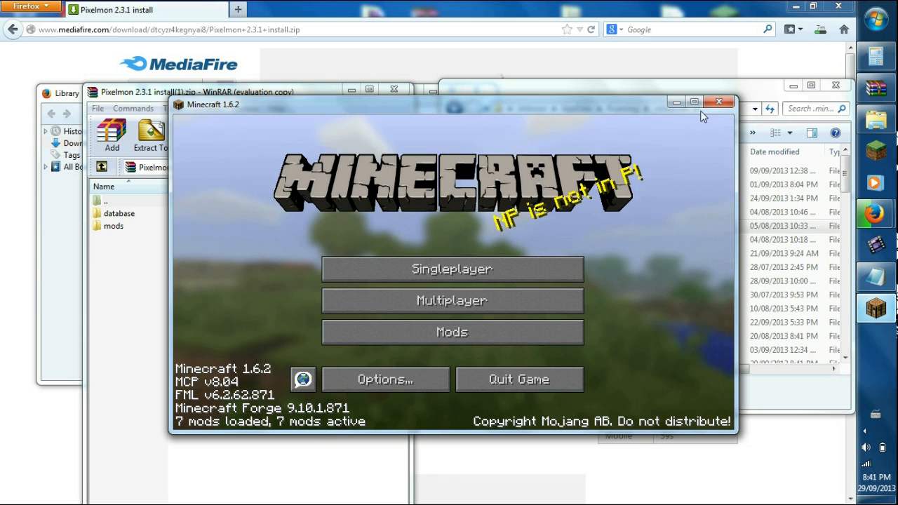
{"action": "mouse_move", "coordinate": [718, 102]}
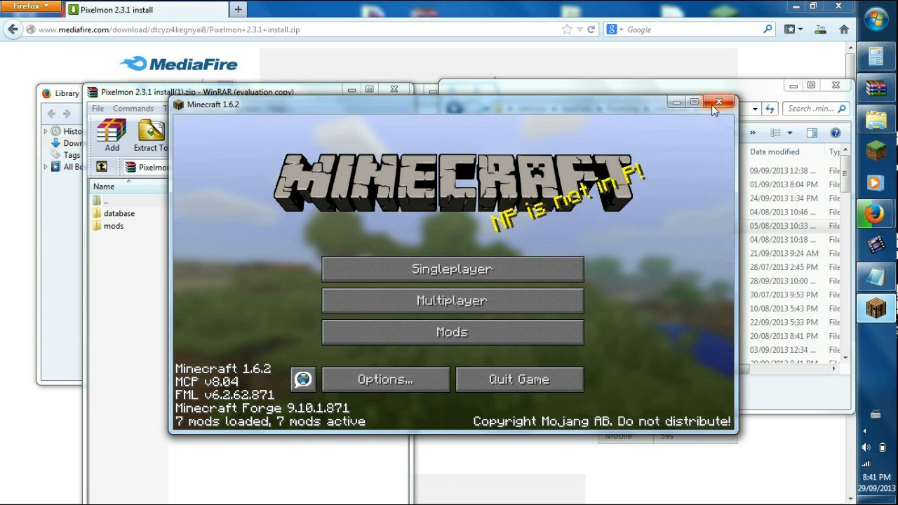
{"action": "left_click", "coordinate": [720, 102]}
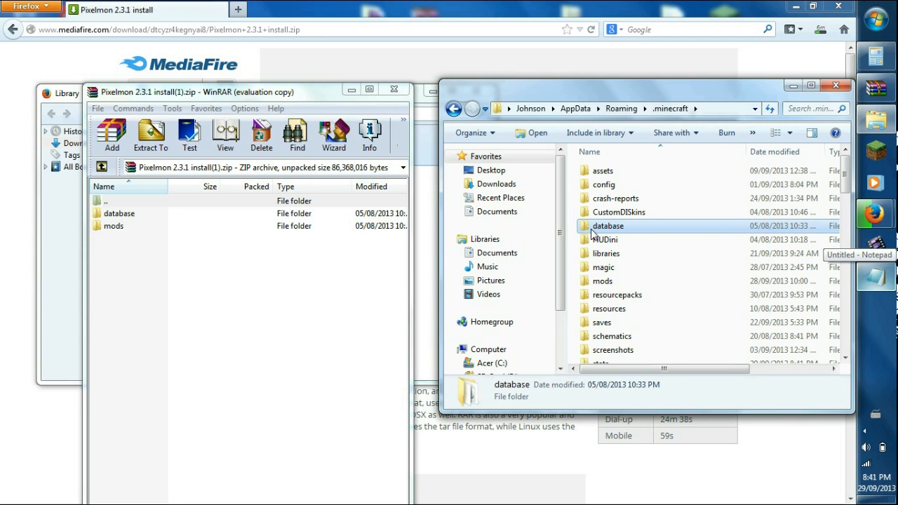
Delete the old database folder and copy the archive's database folder into .minecraft
{"action": "key", "text": "Delete"}
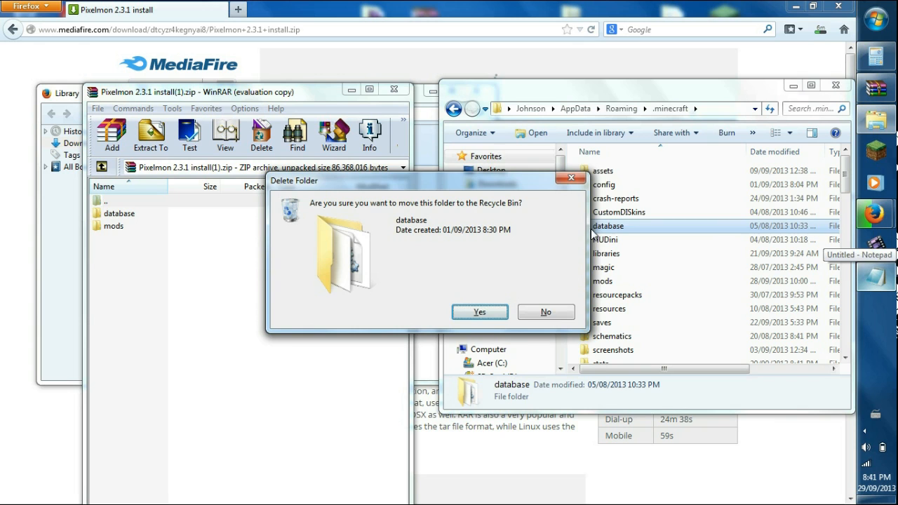
{"action": "left_click", "coordinate": [479, 311]}
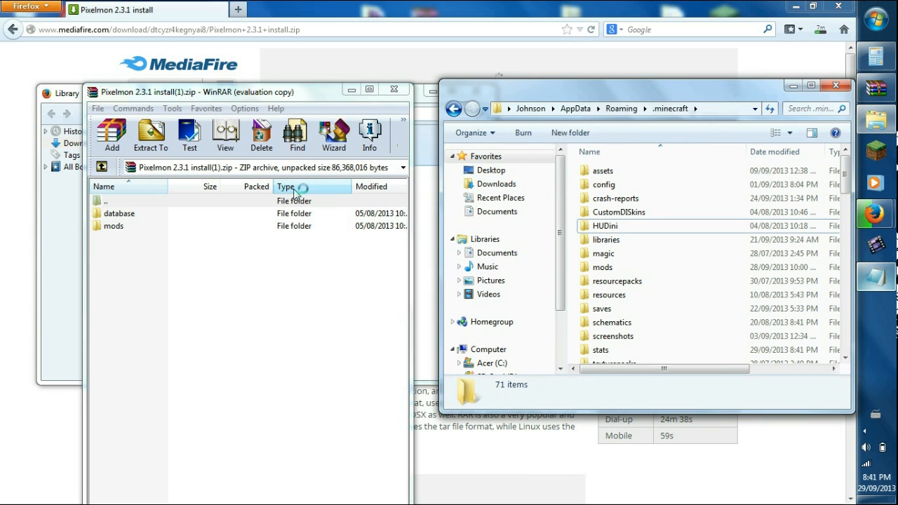
{"action": "left_click", "coordinate": [119, 213]}
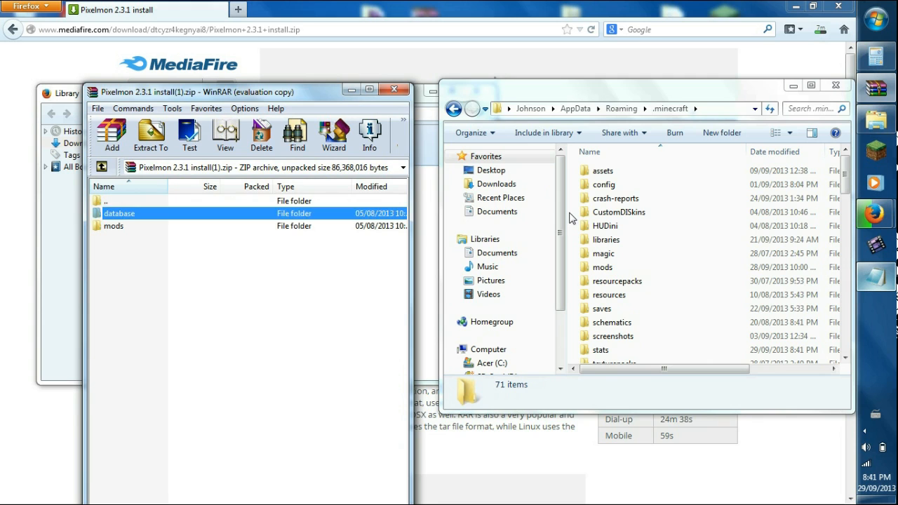
{"action": "left_click", "coordinate": [608, 225]}
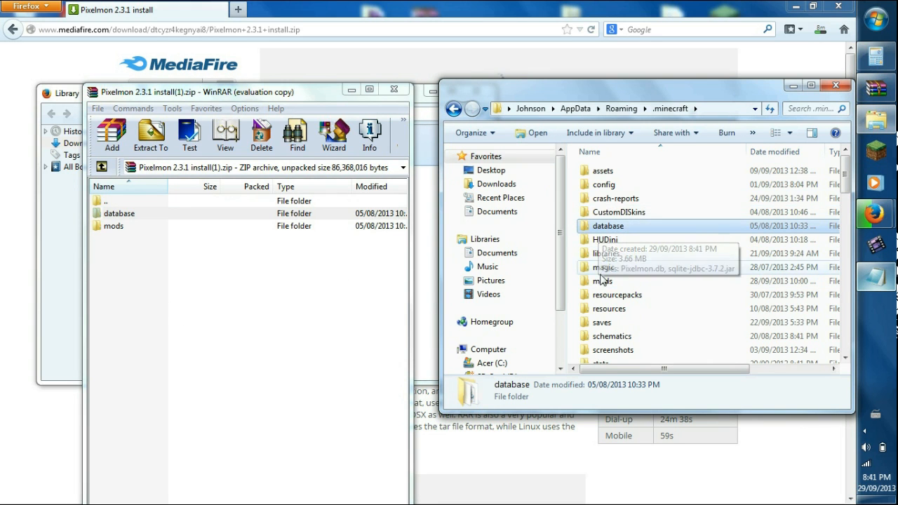
{"action": "double_click", "coordinate": [605, 281]}
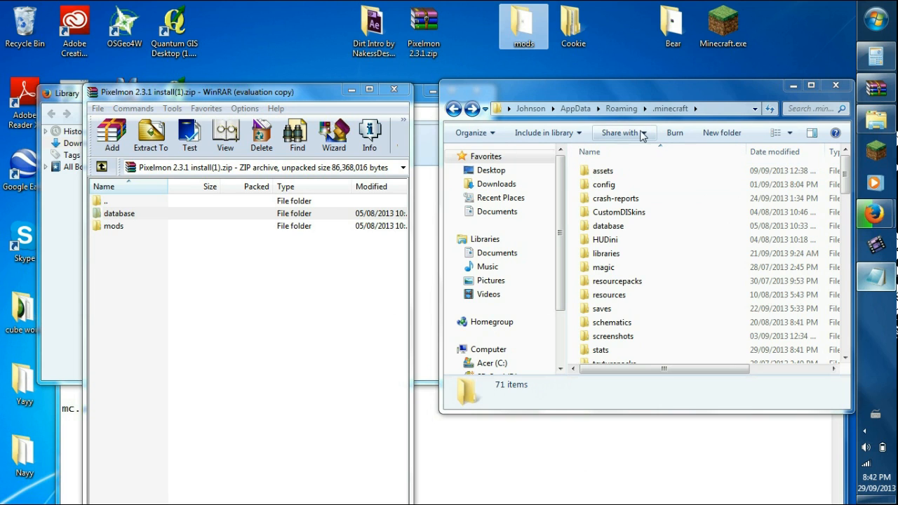
Create a mods folder in .minecraft and put the Pixelmon 2.3.1.zip archive into it
{"action": "left_click", "coordinate": [721, 133]}
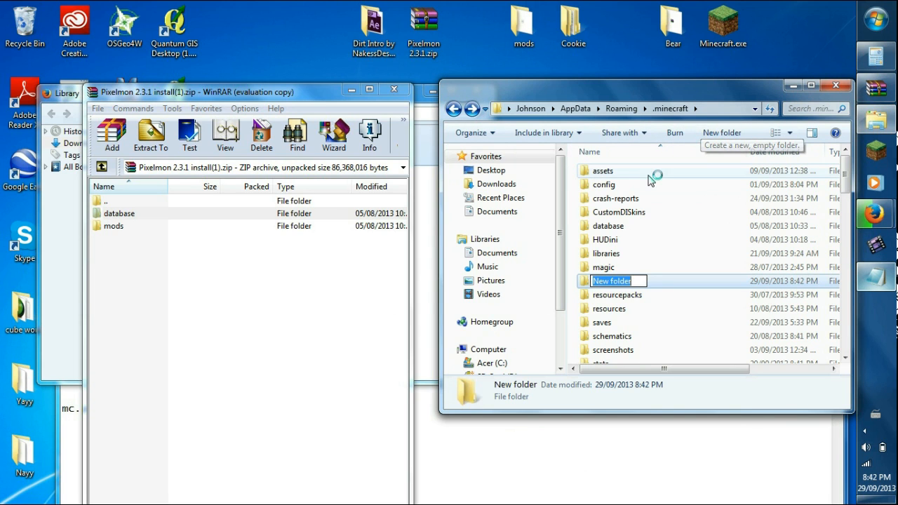
{"action": "type", "text": "Mo"}
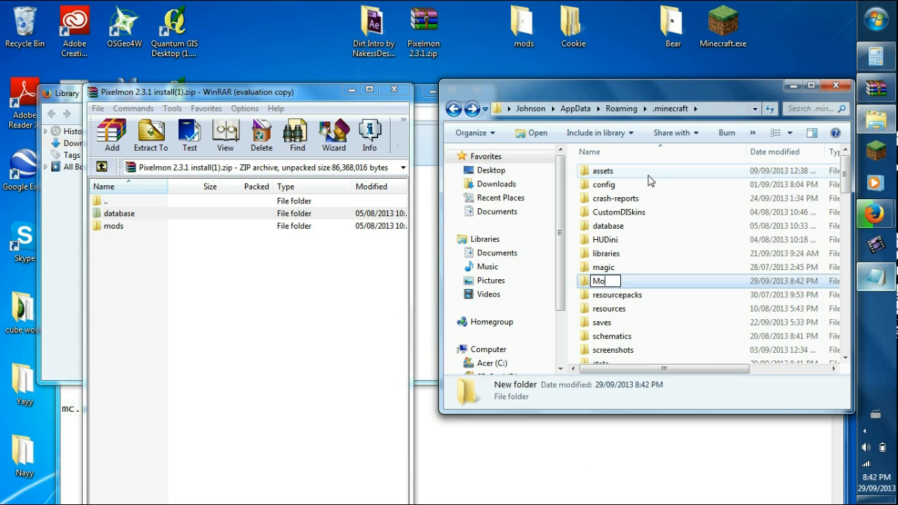
{"action": "mouse_move", "coordinate": [572, 169]}
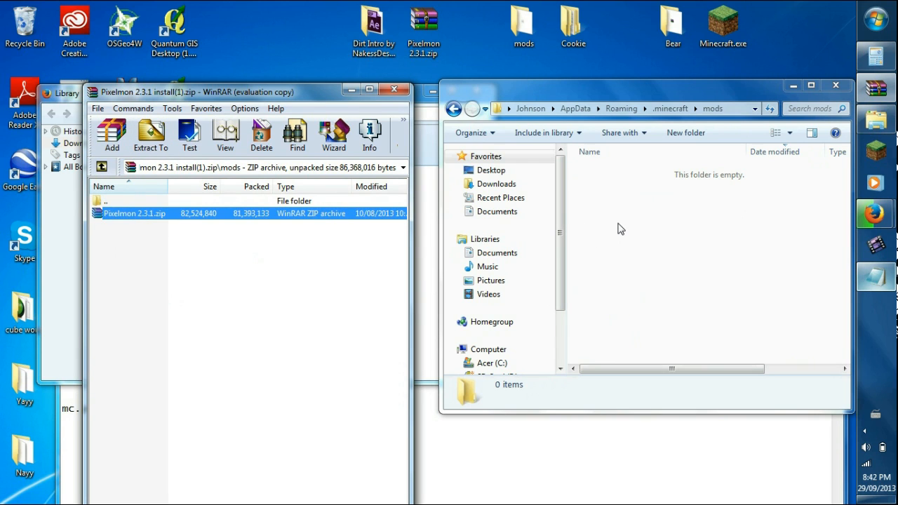
{"action": "left_click", "coordinate": [150, 133]}
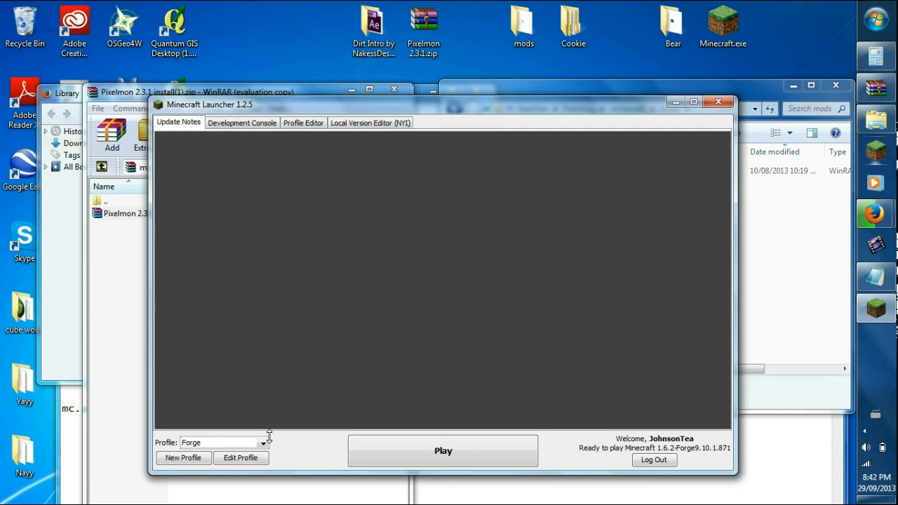
{"action": "mouse_move", "coordinate": [288, 442]}
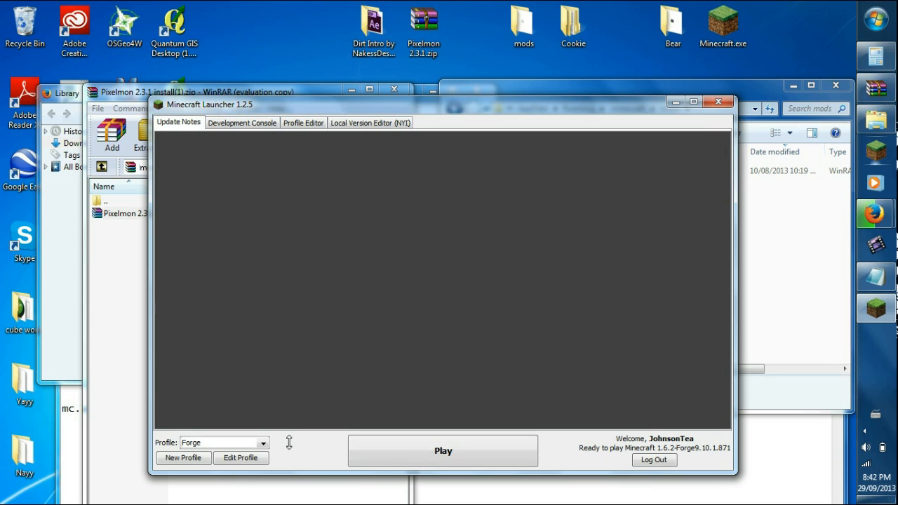
{"action": "mouse_move", "coordinate": [265, 443]}
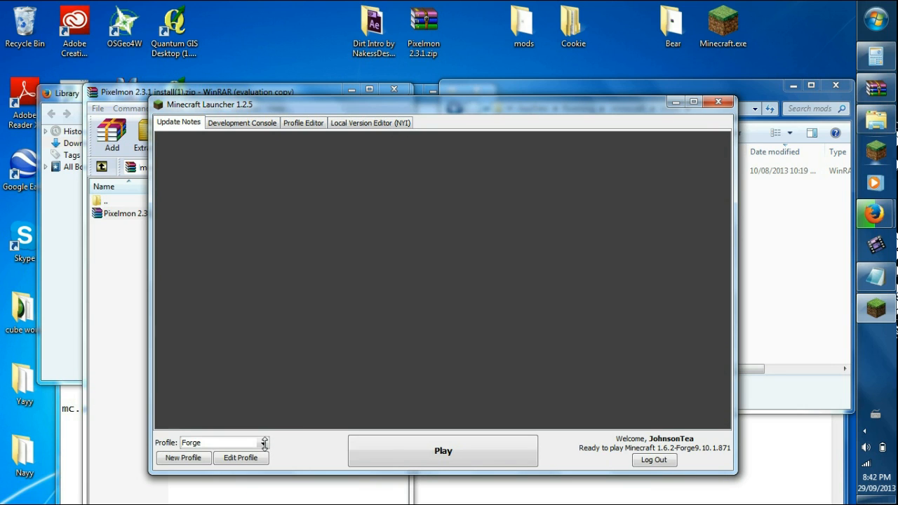
{"action": "mouse_move", "coordinate": [265, 443]}
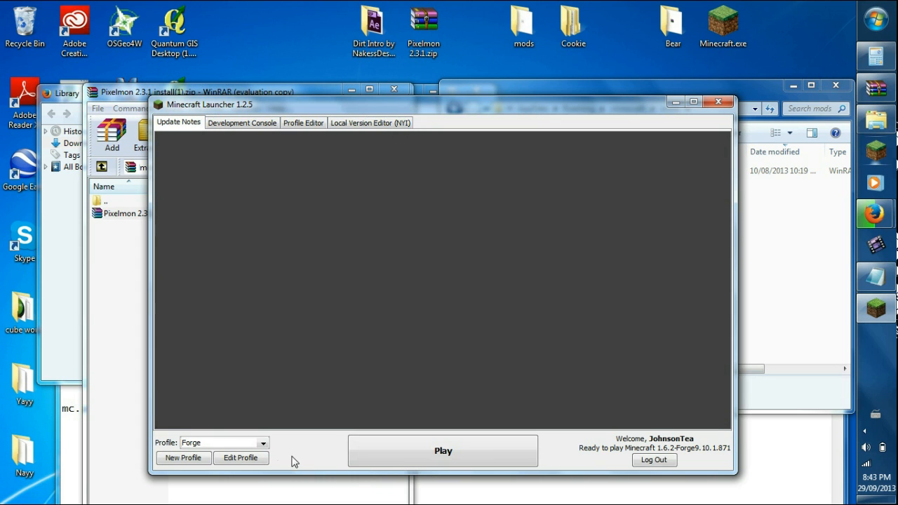
Switch the launcher to the 1.6.4 profile and view its profile settings
{"action": "left_click", "coordinate": [262, 443]}
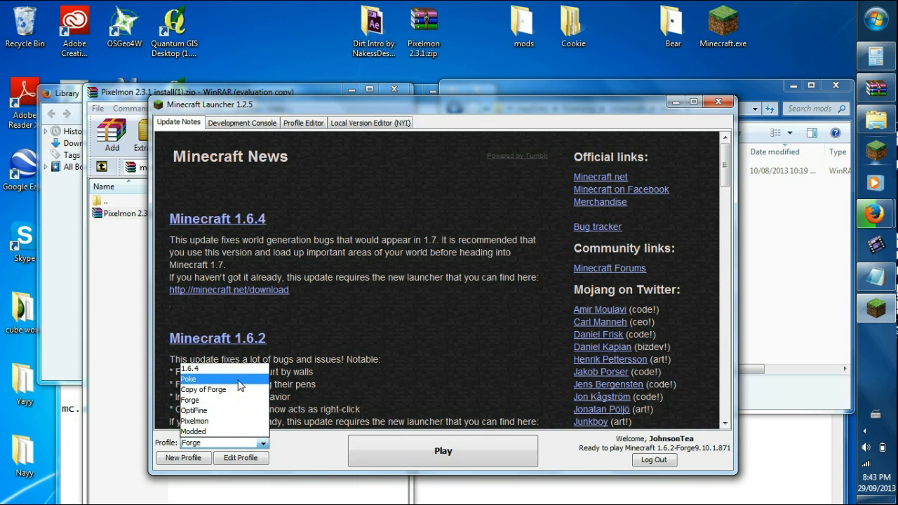
{"action": "mouse_move", "coordinate": [189, 400]}
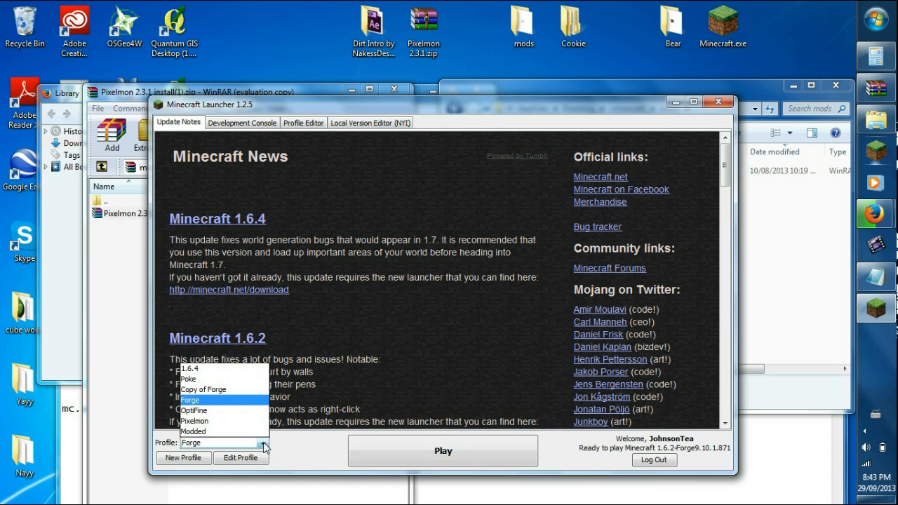
{"action": "left_click", "coordinate": [191, 400]}
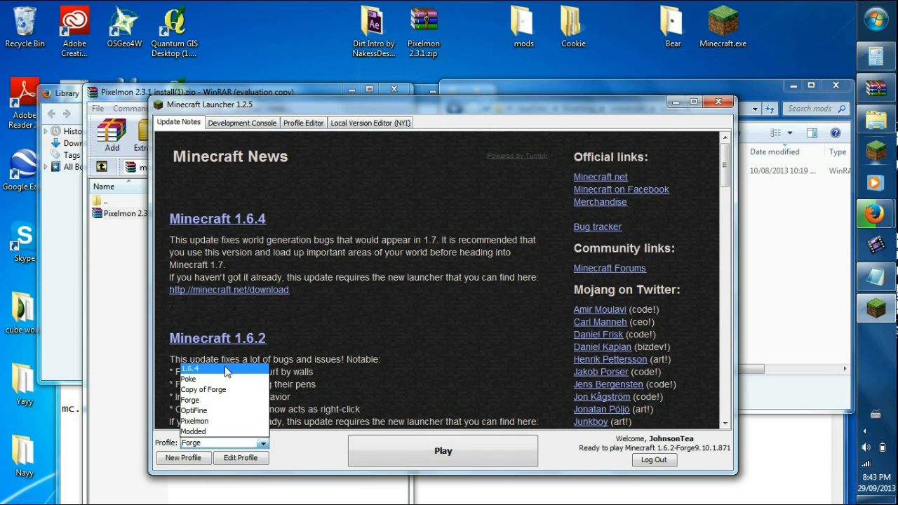
{"action": "left_click", "coordinate": [190, 368]}
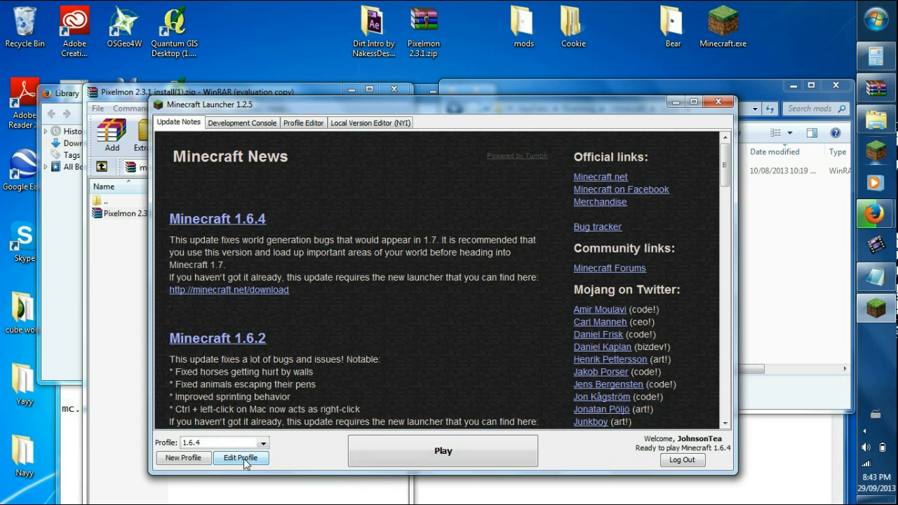
{"action": "left_click", "coordinate": [241, 457]}
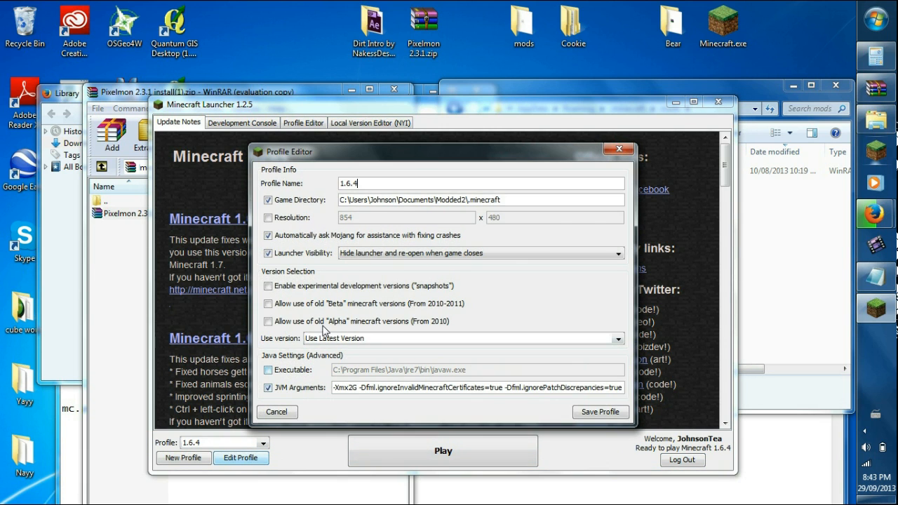
{"action": "mouse_move", "coordinate": [378, 457]}
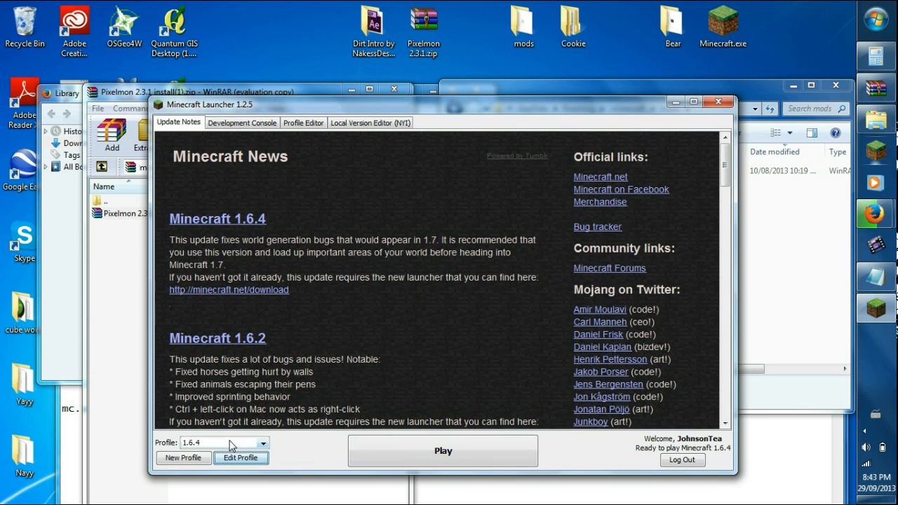
Reselect the Forge profile in the launcher's Profile dropdown
{"action": "left_click", "coordinate": [261, 443]}
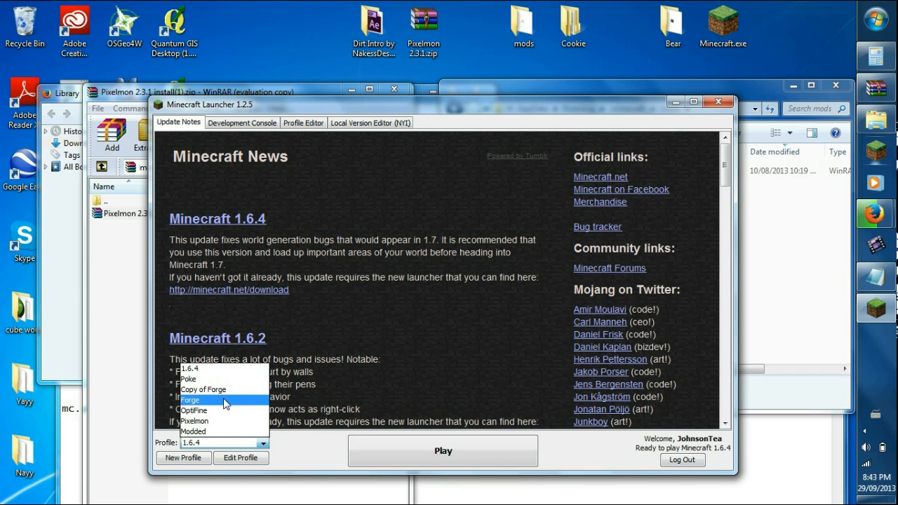
{"action": "left_click", "coordinate": [189, 399]}
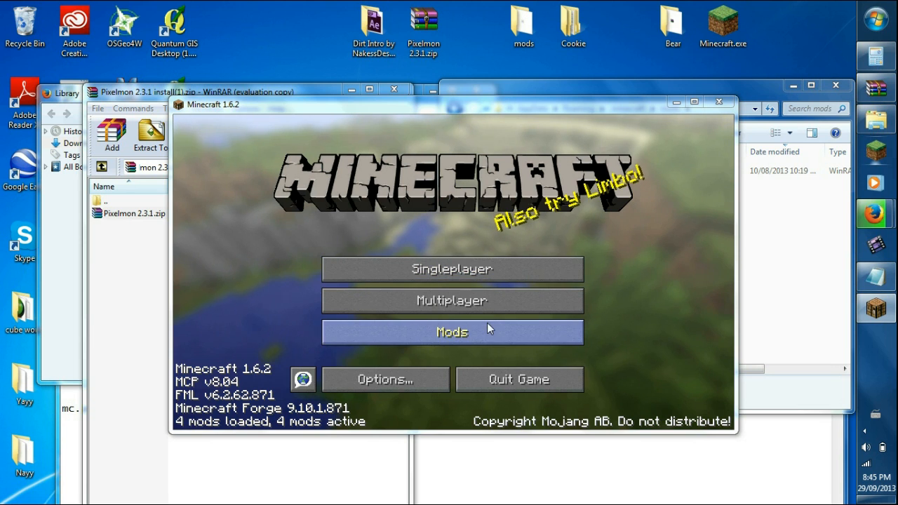
Check the mod list shows Pixelmon 2.3.1 among the four loaded mods, then return to the title screen
{"action": "left_click", "coordinate": [452, 331]}
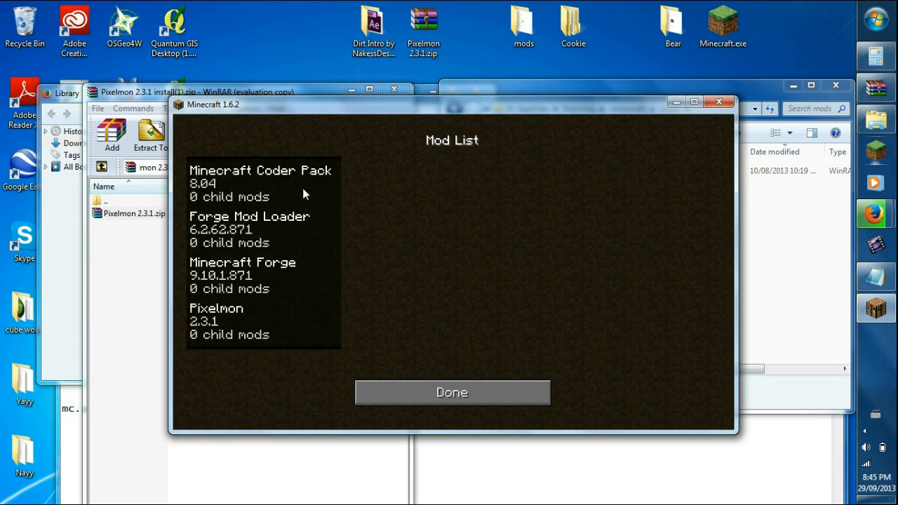
{"action": "mouse_move", "coordinate": [223, 241]}
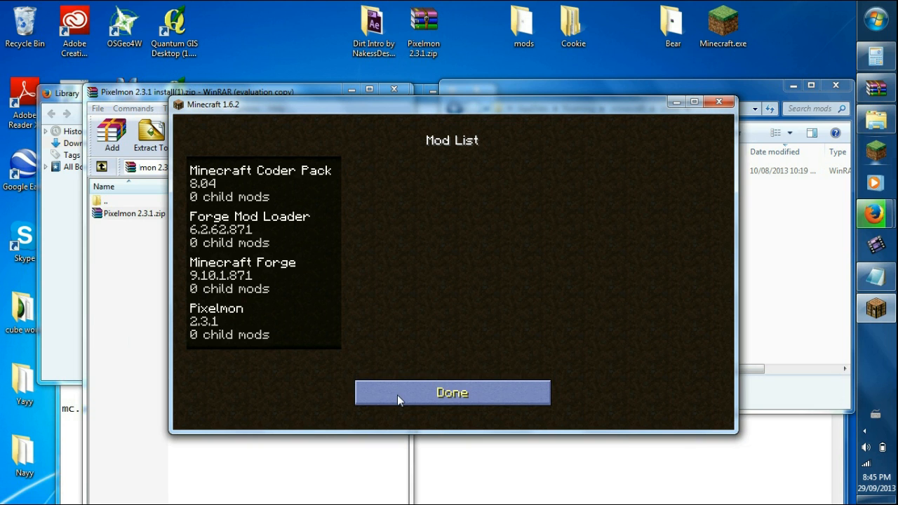
{"action": "left_click", "coordinate": [452, 392]}
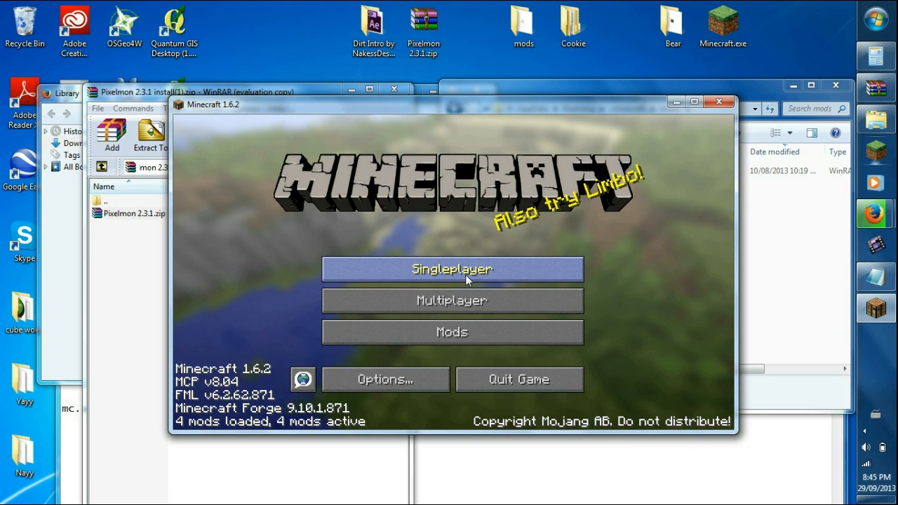
Attempt to join the STALKERS GAMING FAMILY PIXELMON server and dismiss the internal server error
{"action": "left_click", "coordinate": [451, 300]}
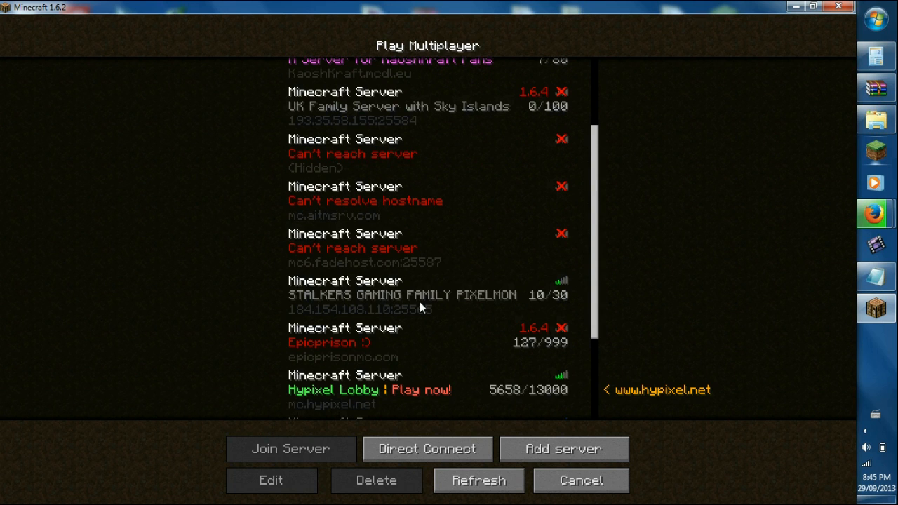
{"action": "left_click", "coordinate": [428, 294]}
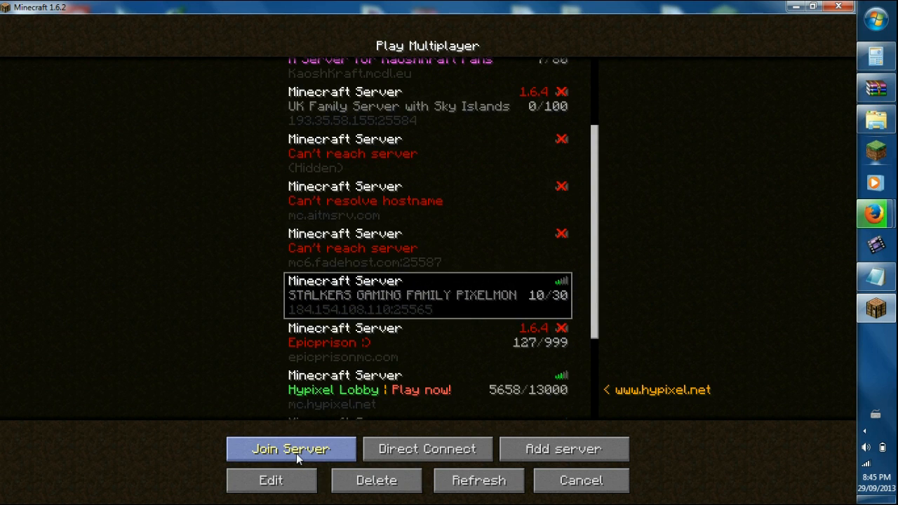
{"action": "left_click", "coordinate": [290, 449]}
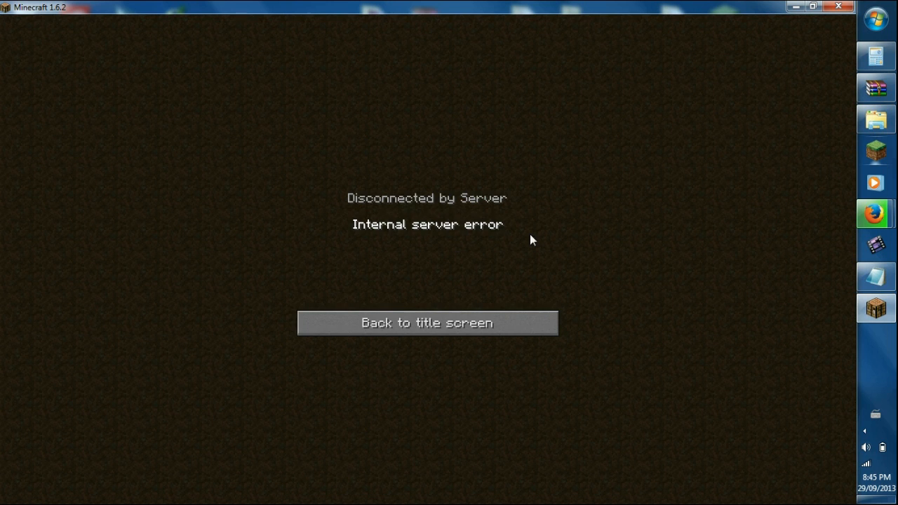
{"action": "left_click", "coordinate": [427, 323]}
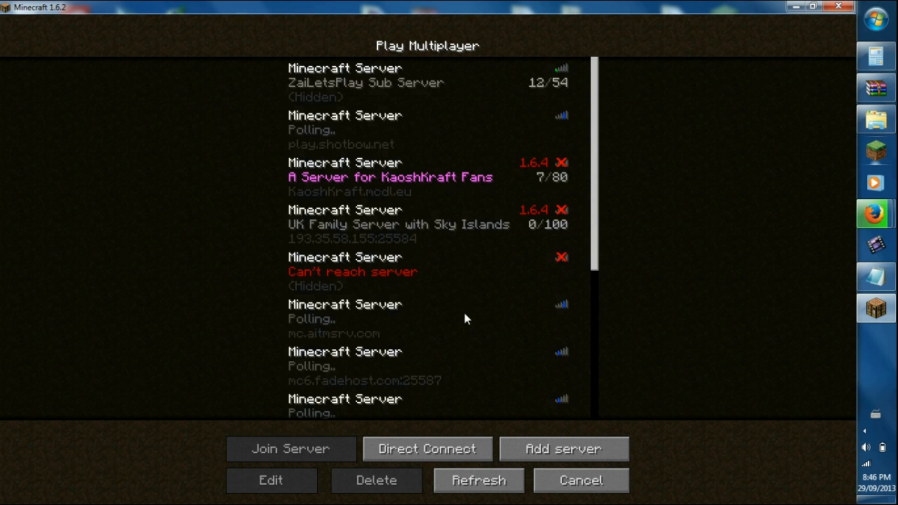
Attempt to join Pokeballer's Pixelmon Server and cancel the login
{"action": "scroll", "scroll_direction": "down", "scroll_amount": 3}
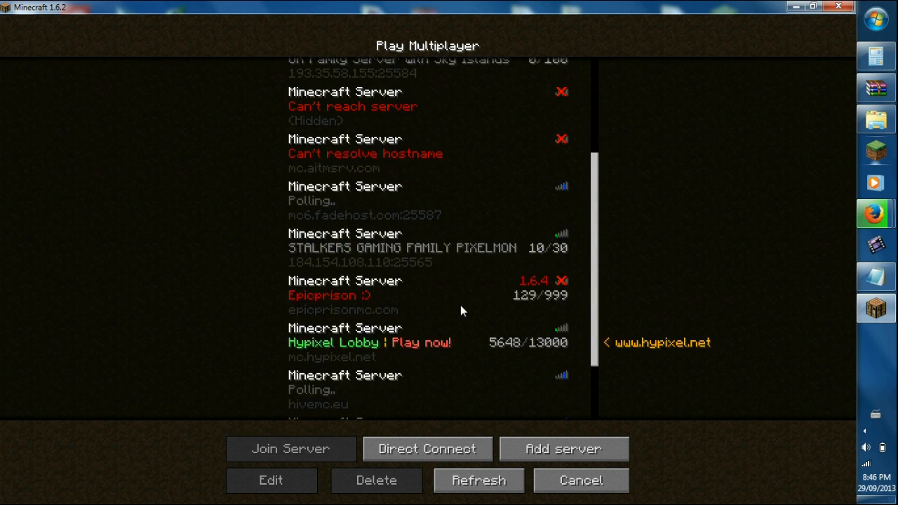
{"action": "scroll", "scroll_direction": "down", "scroll_amount": 3}
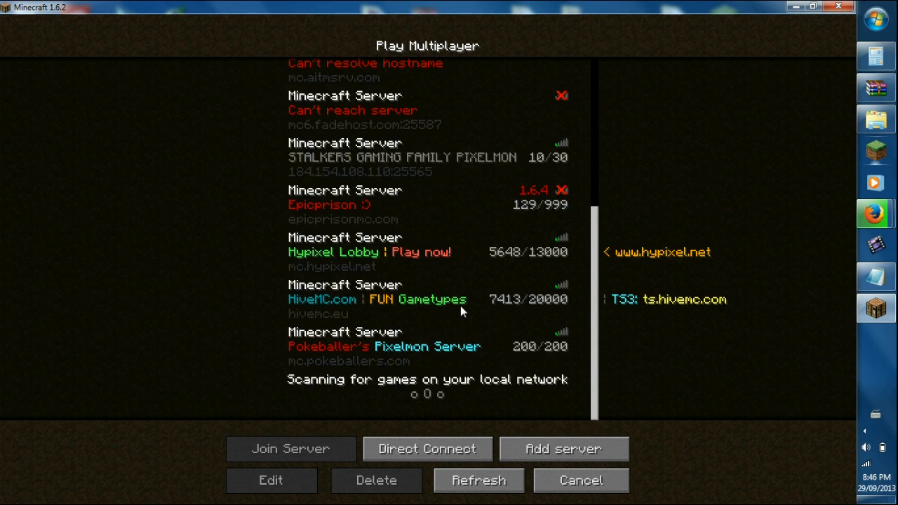
{"action": "mouse_move", "coordinate": [442, 235]}
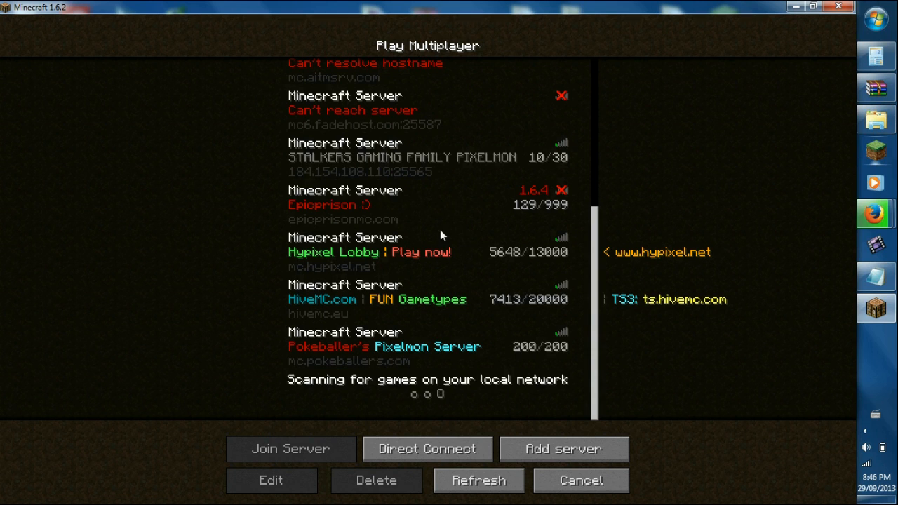
{"action": "mouse_move", "coordinate": [449, 166]}
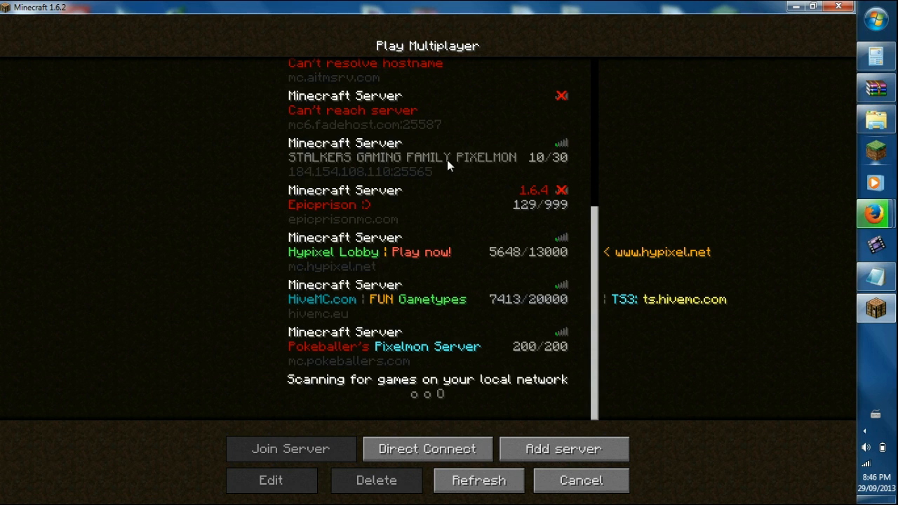
{"action": "mouse_move", "coordinate": [381, 339]}
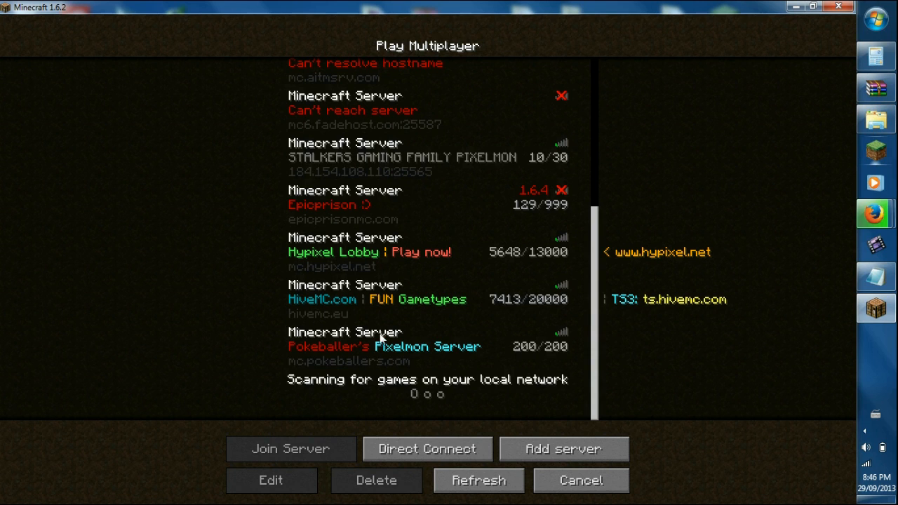
{"action": "mouse_move", "coordinate": [876, 246]}
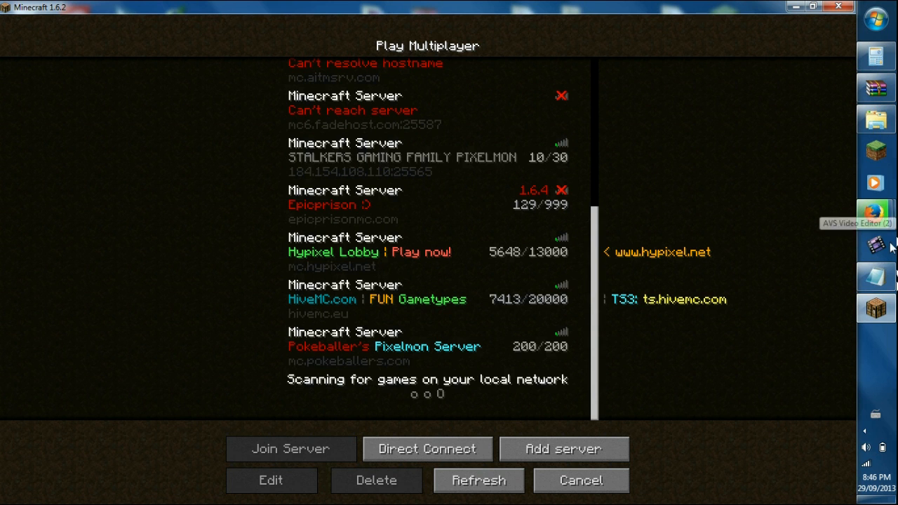
{"action": "mouse_move", "coordinate": [473, 399]}
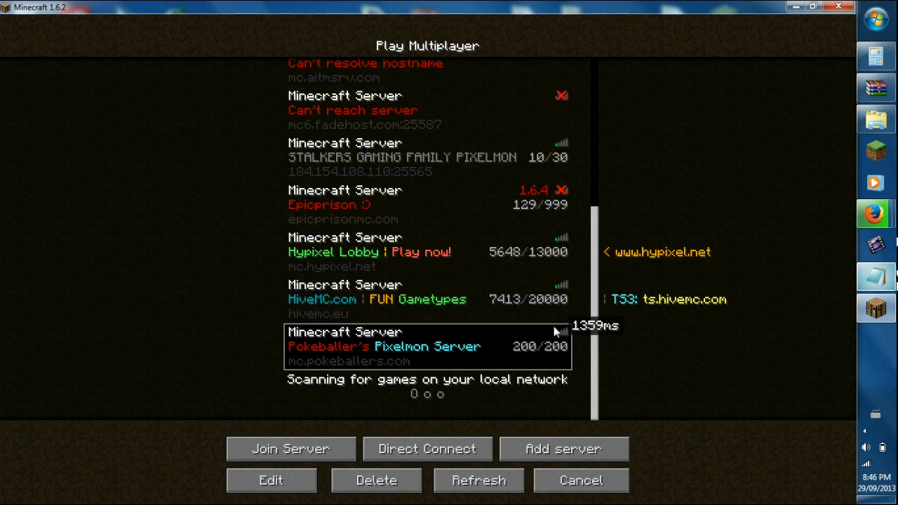
{"action": "mouse_move", "coordinate": [344, 332]}
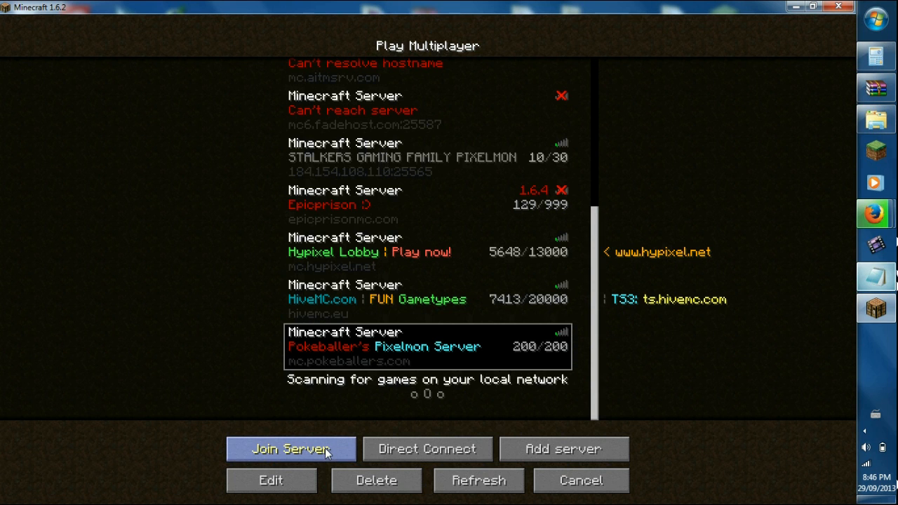
{"action": "left_click", "coordinate": [290, 449]}
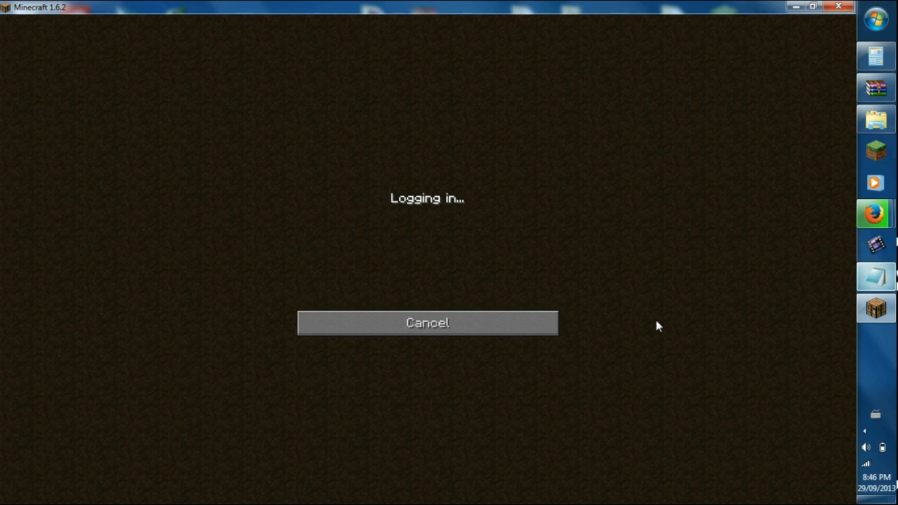
{"action": "left_click", "coordinate": [427, 323]}
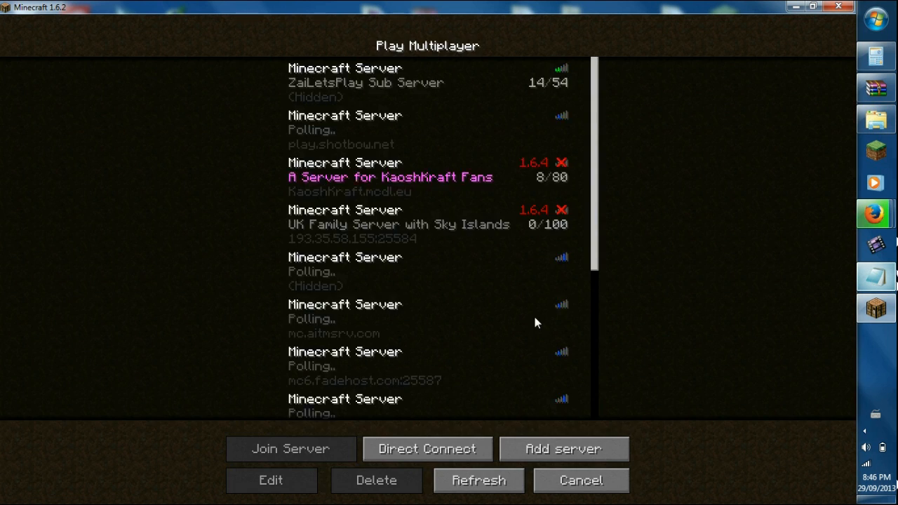
Reopen the multiplayer server list, then leave it for the main title menu
{"action": "scroll", "scroll_direction": "down", "scroll_amount": 3}
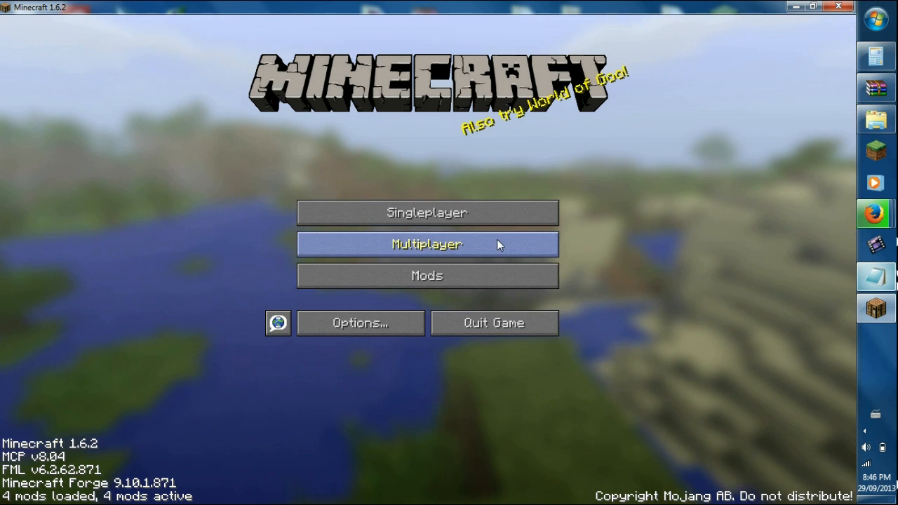
{"action": "left_click", "coordinate": [426, 244]}
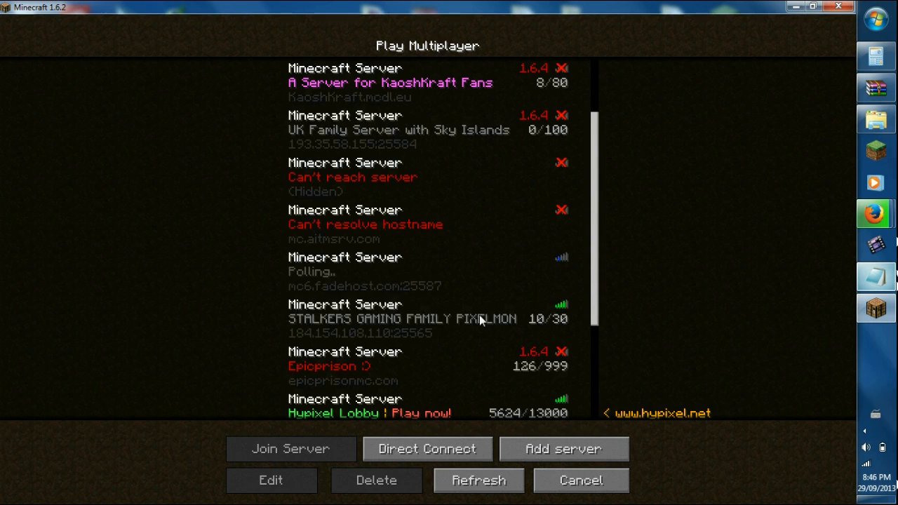
{"action": "left_click", "coordinate": [580, 480]}
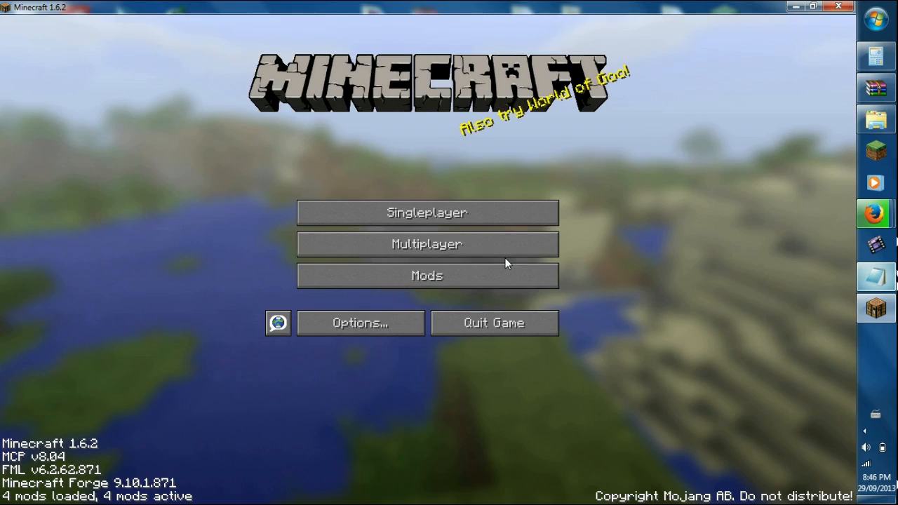
Create a new Survival world named New World with default settings from Singleplayer
{"action": "left_click", "coordinate": [426, 213]}
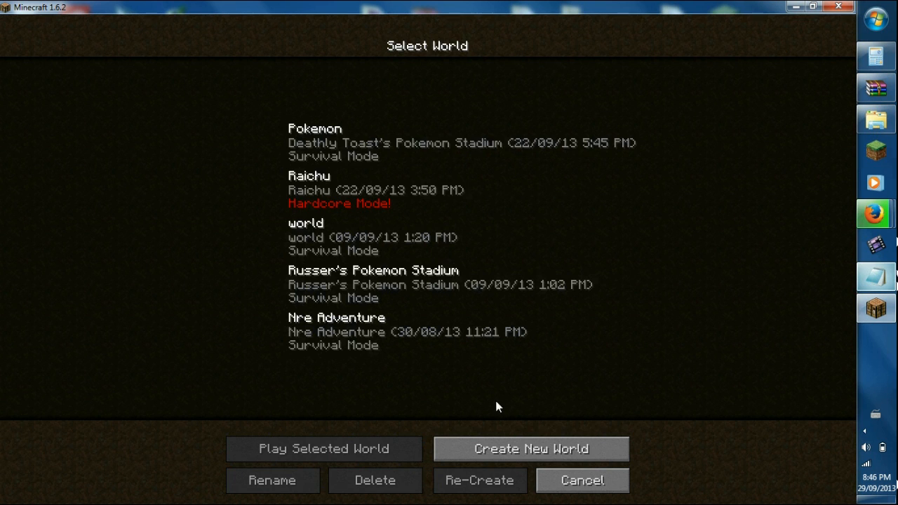
{"action": "mouse_move", "coordinate": [518, 460]}
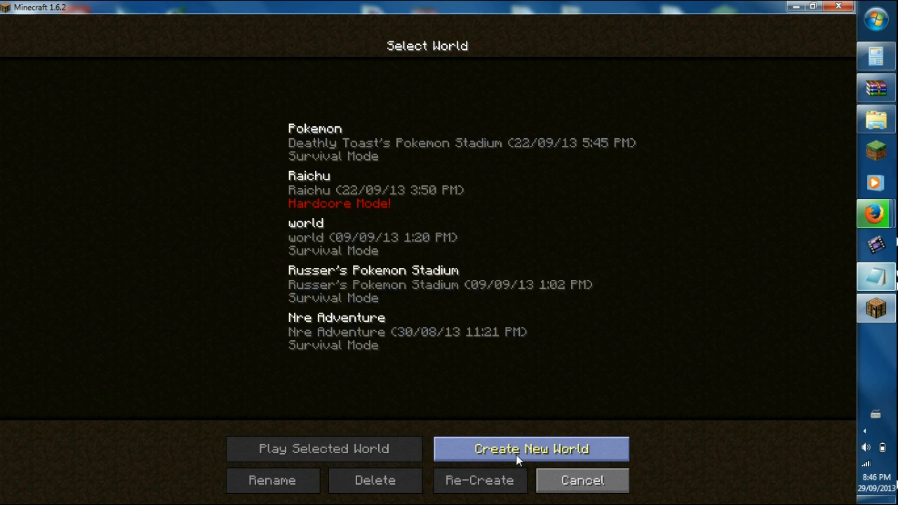
{"action": "left_click", "coordinate": [532, 449]}
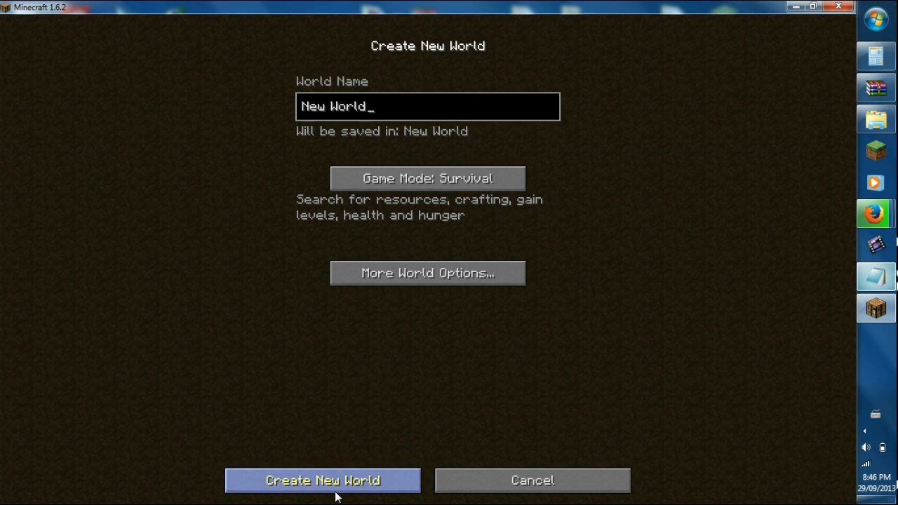
{"action": "left_click", "coordinate": [322, 481]}
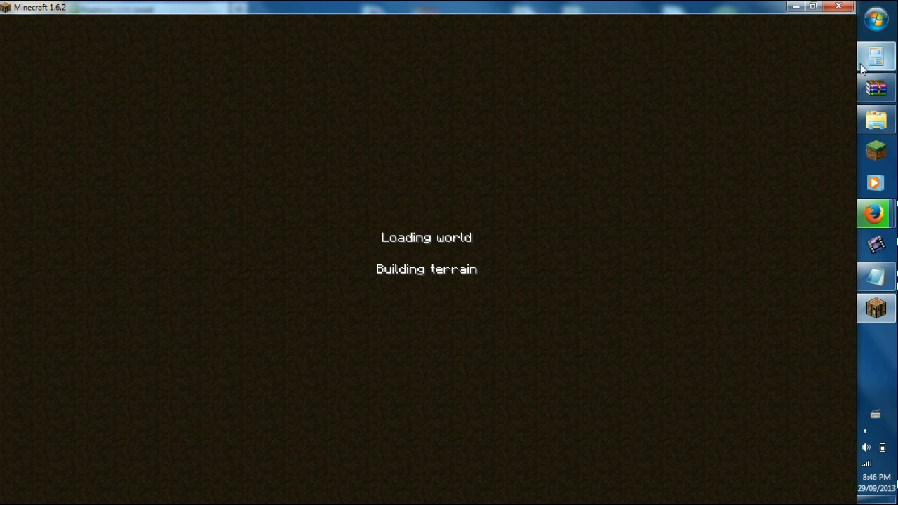
{"action": "mouse_move", "coordinate": [512, 226]}
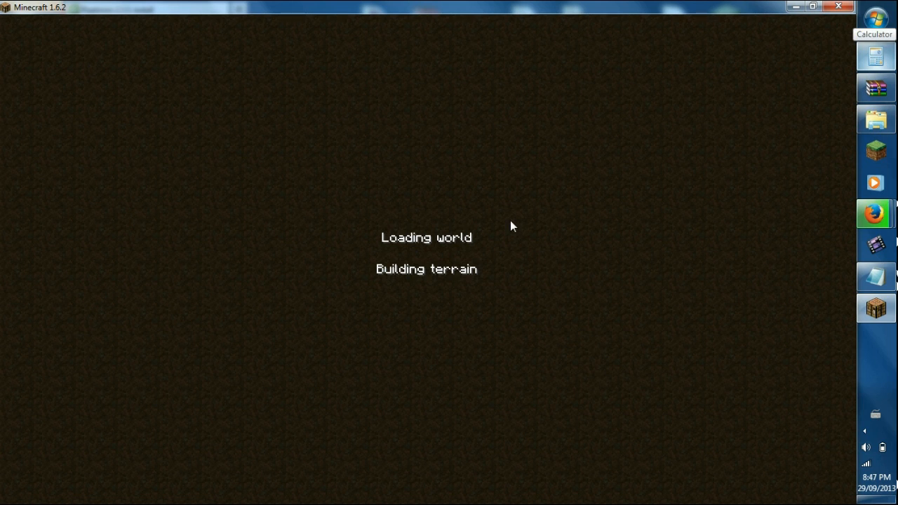
{"action": "mouse_move", "coordinate": [140, 177]}
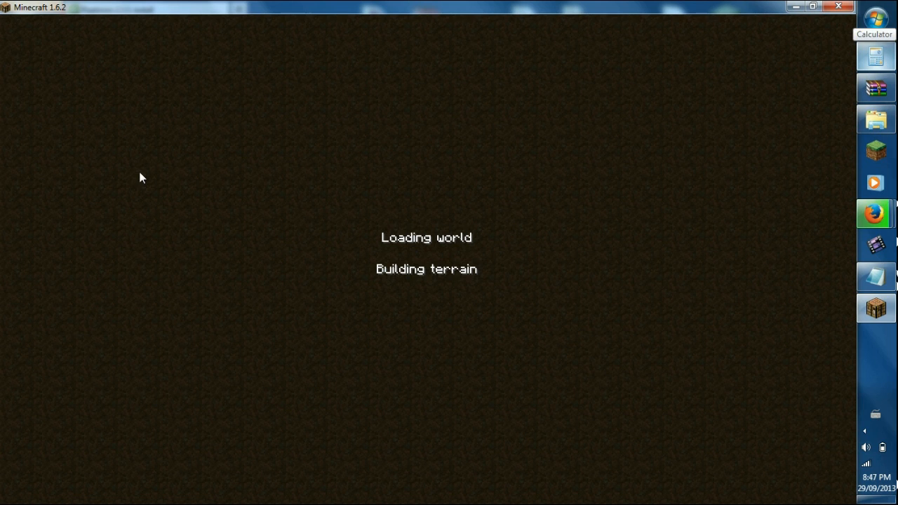
{"action": "mouse_move", "coordinate": [684, 204]}
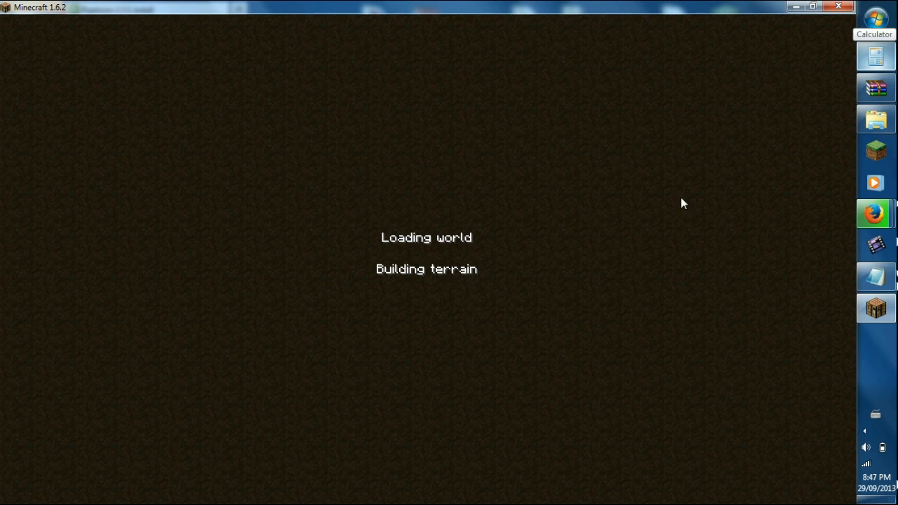
{"action": "mouse_move", "coordinate": [440, 282]}
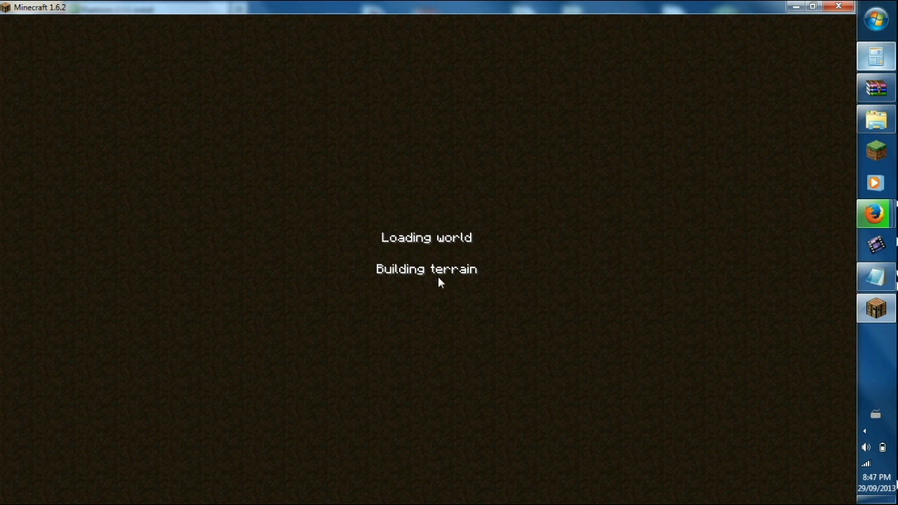
{"action": "mouse_move", "coordinate": [373, 262]}
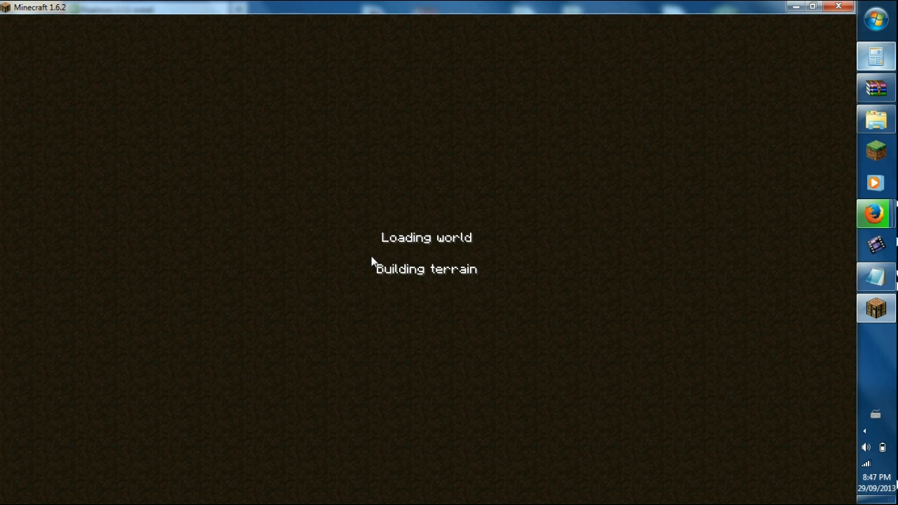
{"action": "mouse_move", "coordinate": [691, 314]}
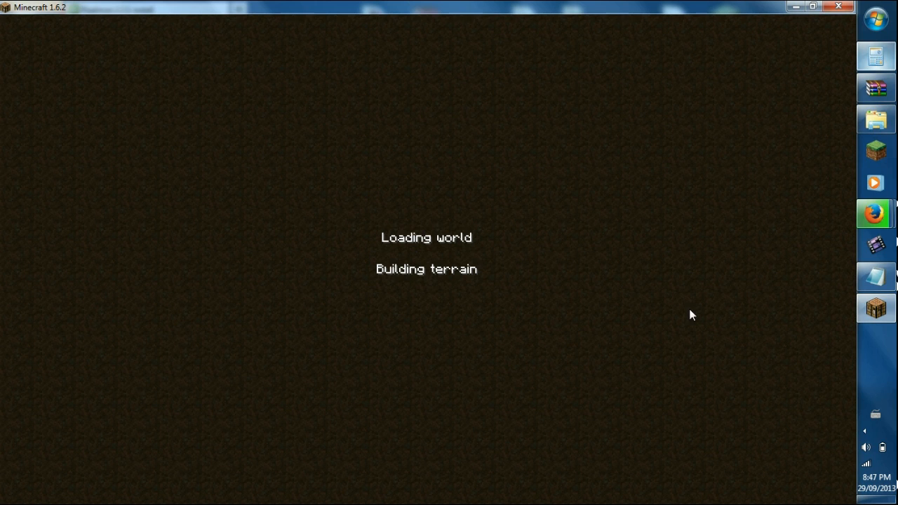
{"action": "mouse_move", "coordinate": [405, 156]}
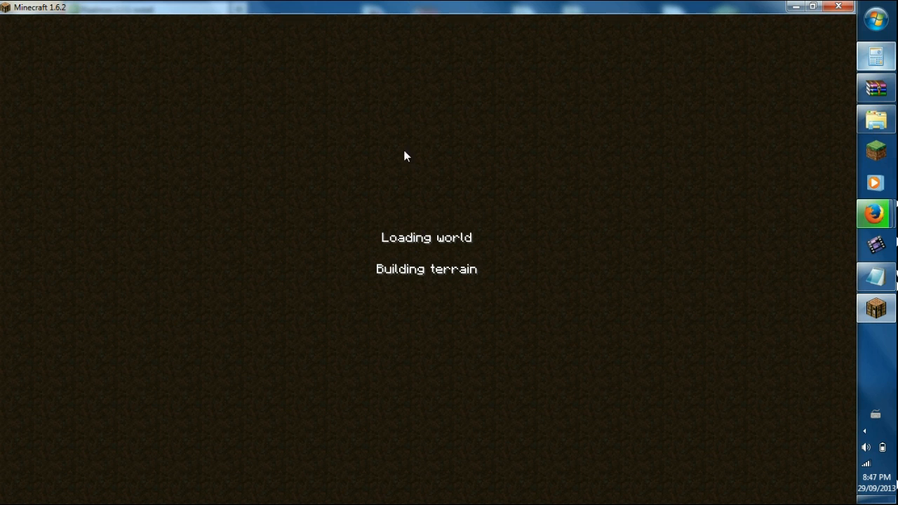
{"action": "mouse_move", "coordinate": [645, 323]}
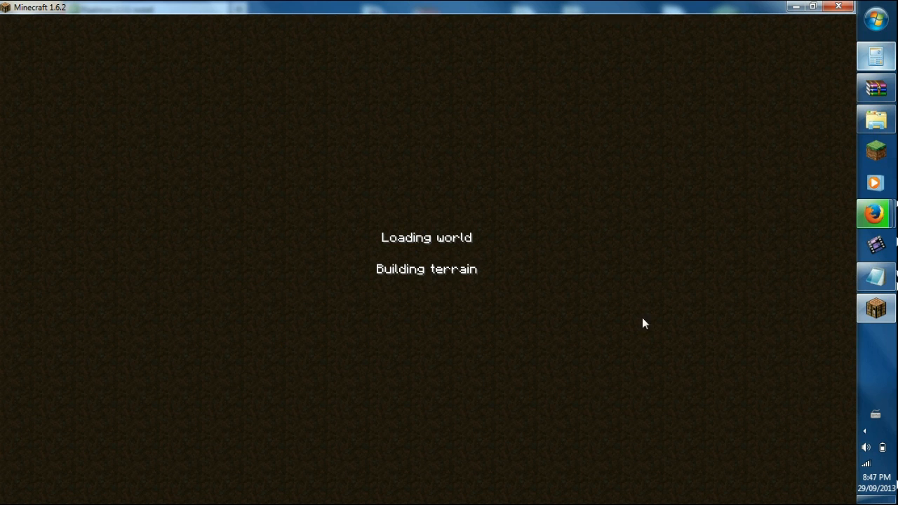
{"action": "mouse_move", "coordinate": [614, 333]}
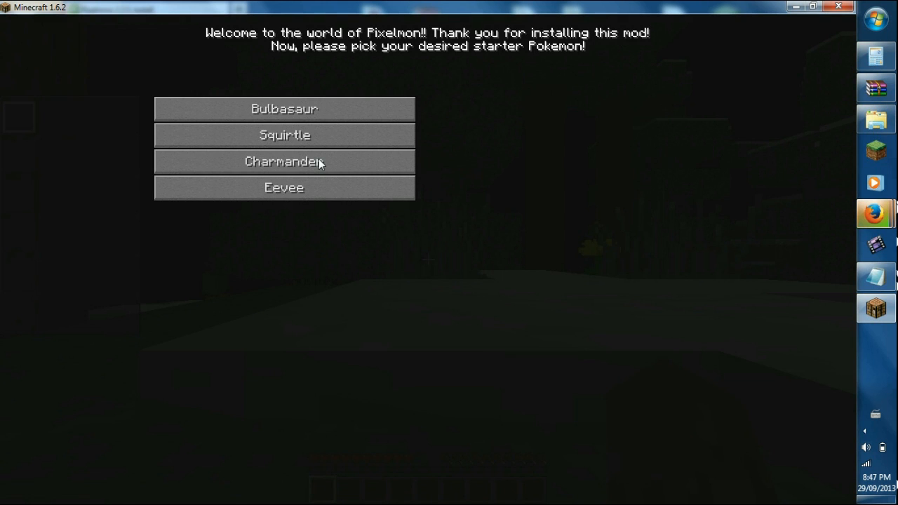
Choose a starter Pokémon such as Charmander in the Pixelmon starter picker
{"action": "left_click", "coordinate": [284, 161]}
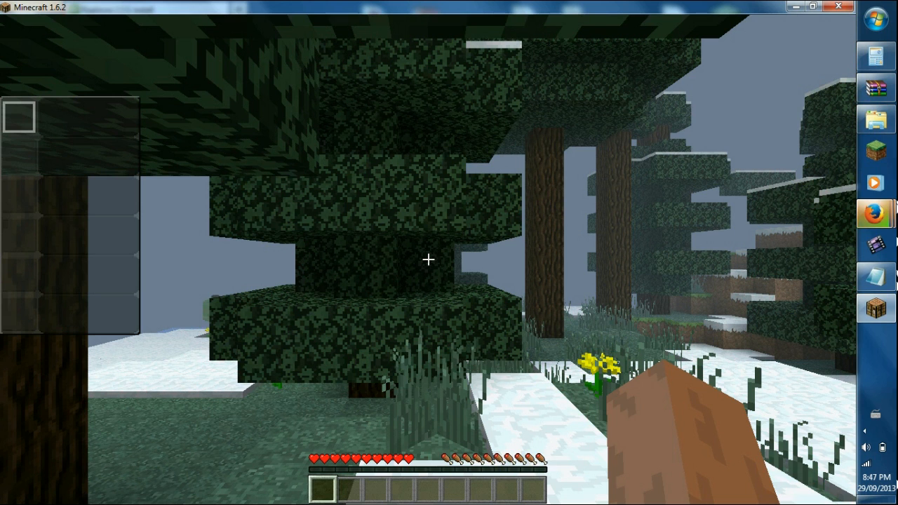